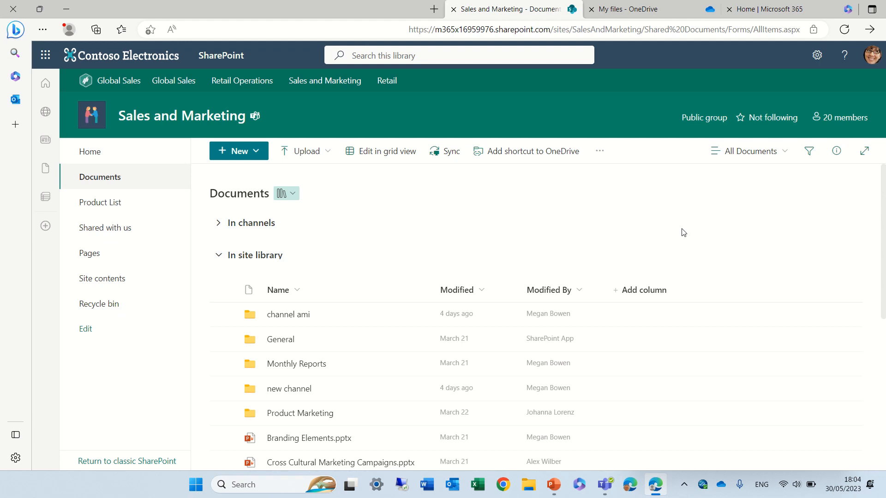
# Scroll the Sales and Marketing Documents library and start sharing Branding Elements.pptx.
pyautogui.scroll(-3)
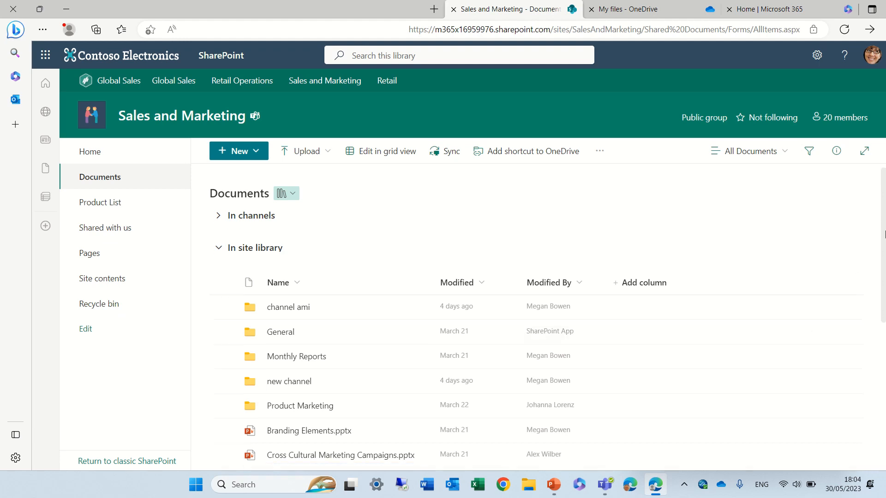
pyautogui.scroll(-3)
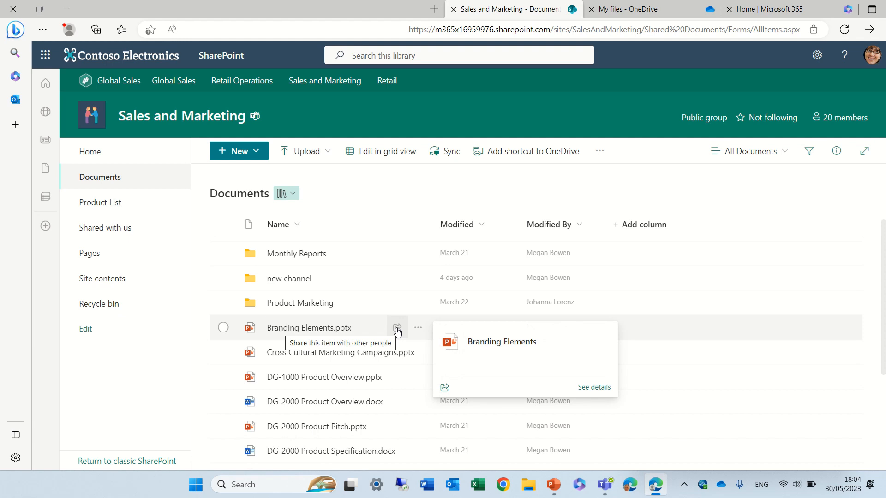
pyautogui.click(417, 327)
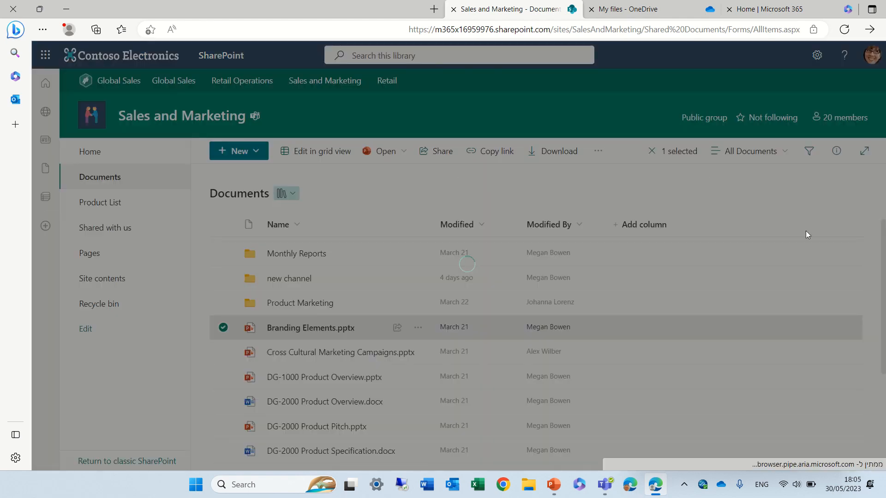
# Add Alex Wilber and Lee Gu as share recipients and start typing a message.
pyautogui.click(435, 151)
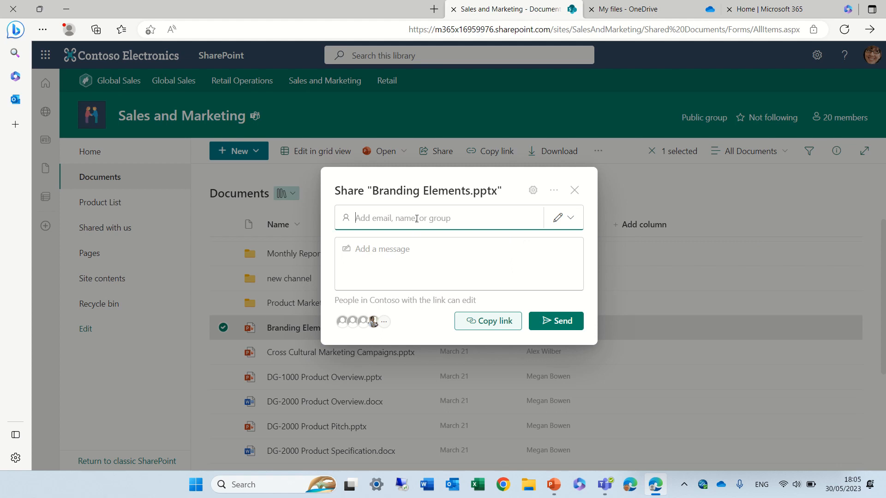
pyautogui.write('alex')
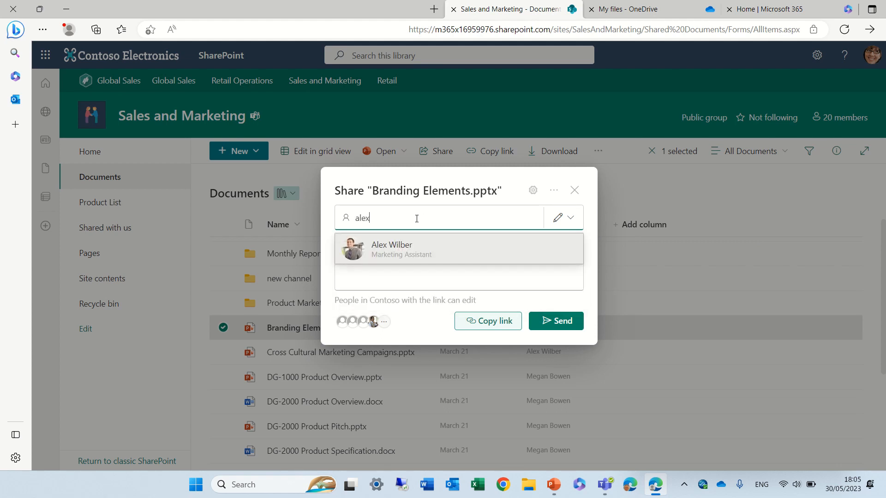
pyautogui.click(391, 248)
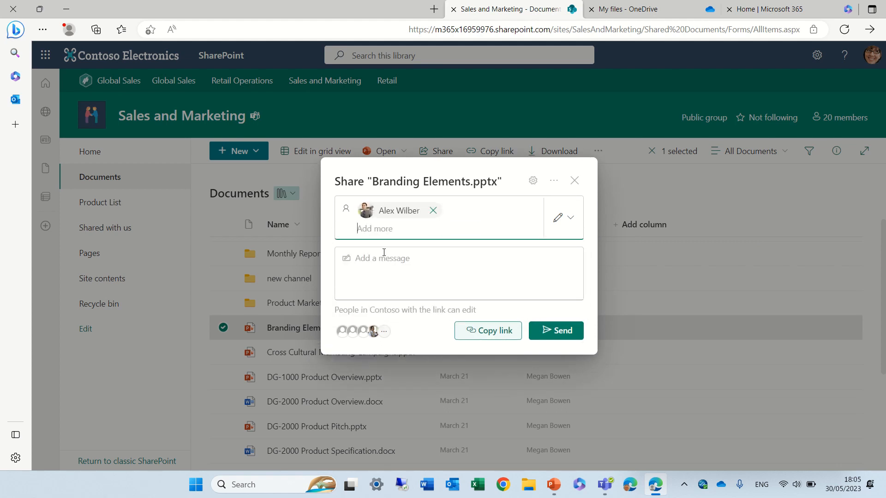
pyautogui.write('lee')
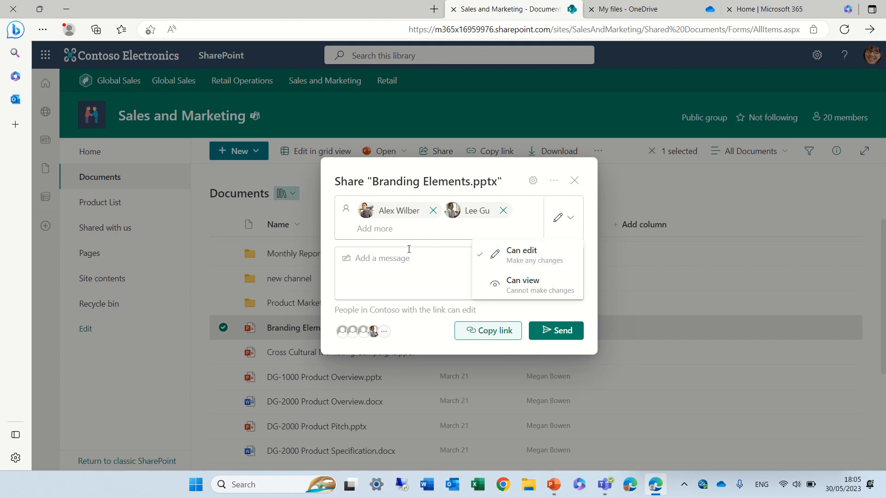
pyautogui.click(395, 259)
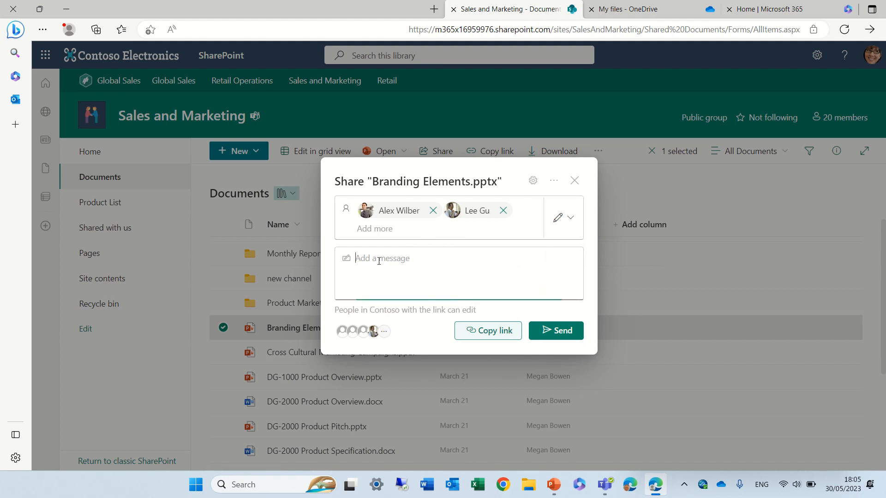
pyautogui.write('sjdlsdjsl')
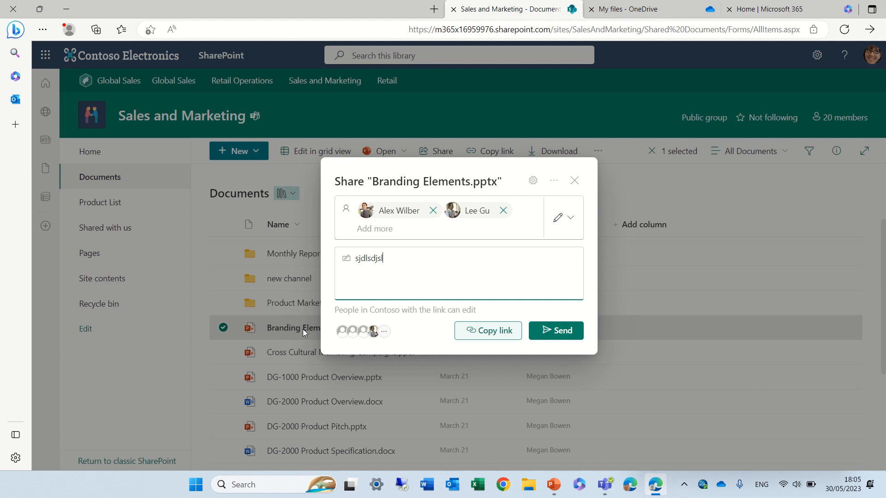
pyautogui.moveTo(362, 331)
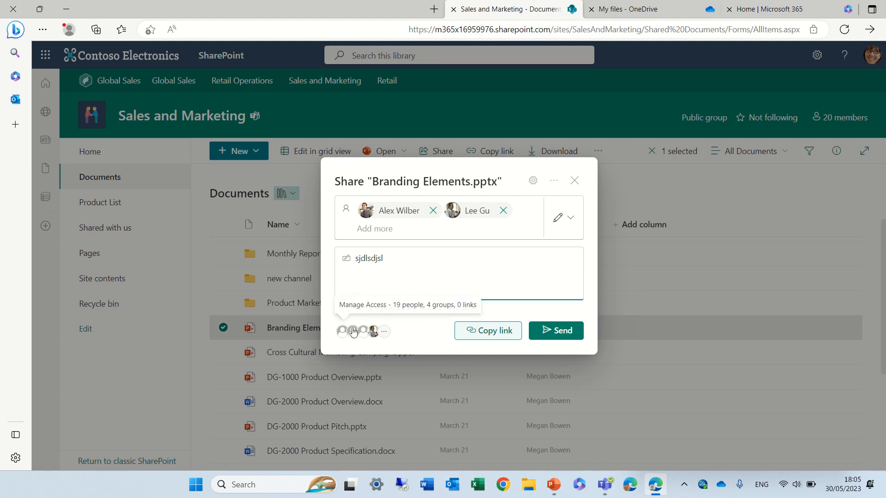
pyautogui.moveTo(354, 337)
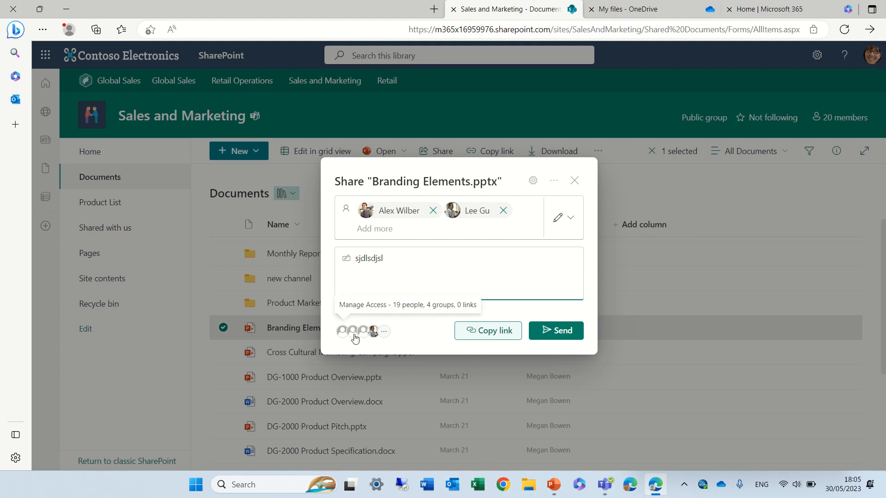
pyautogui.click(555, 330)
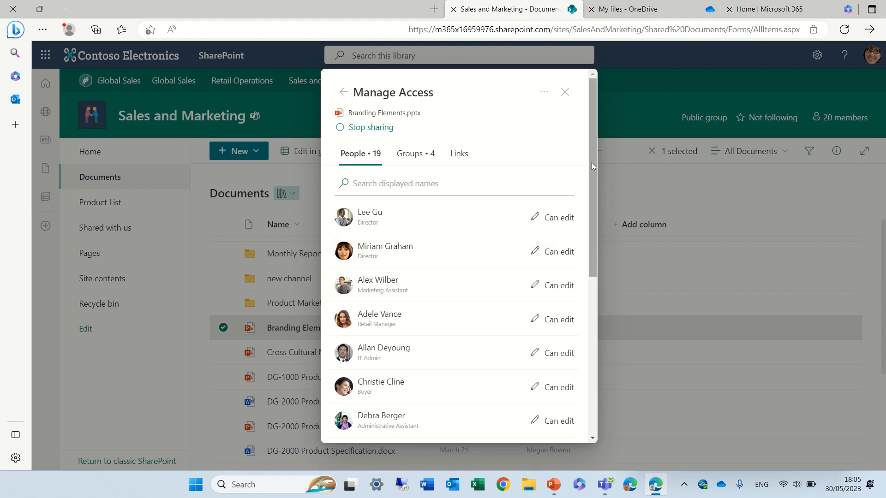
pyautogui.scroll(-3)
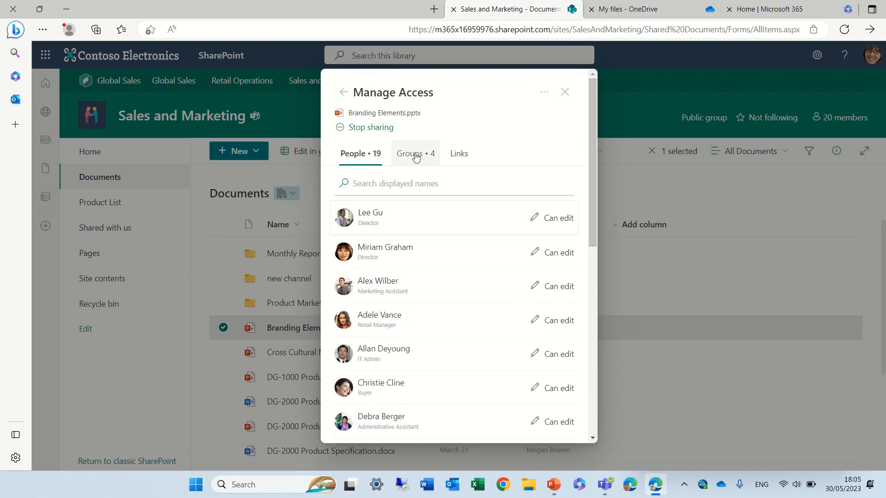
pyautogui.click(415, 154)
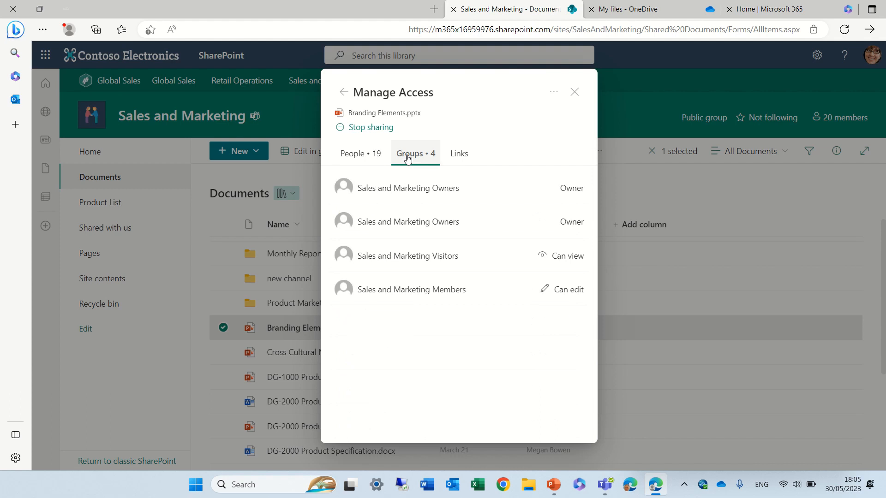
pyautogui.click(459, 153)
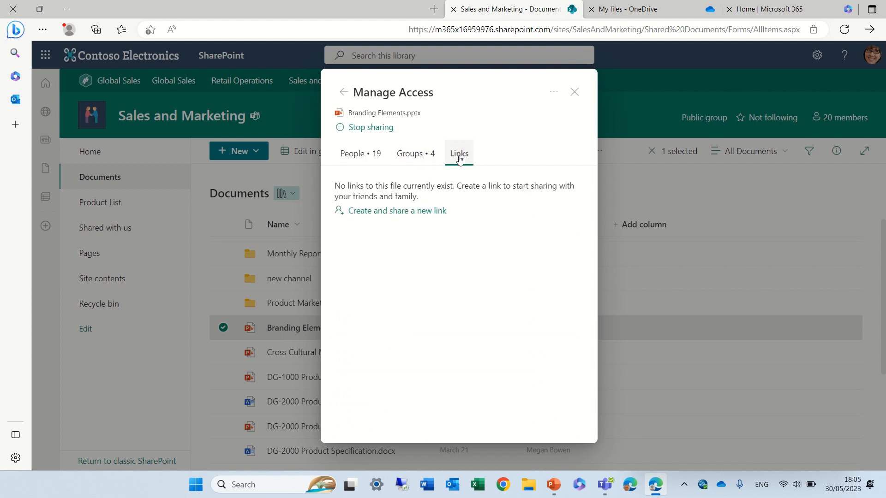
pyautogui.click(553, 92)
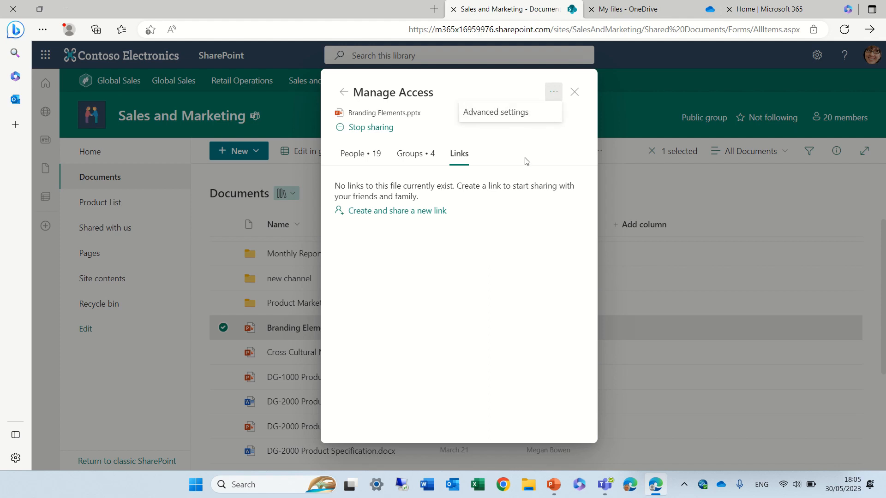
pyautogui.moveTo(442, 147)
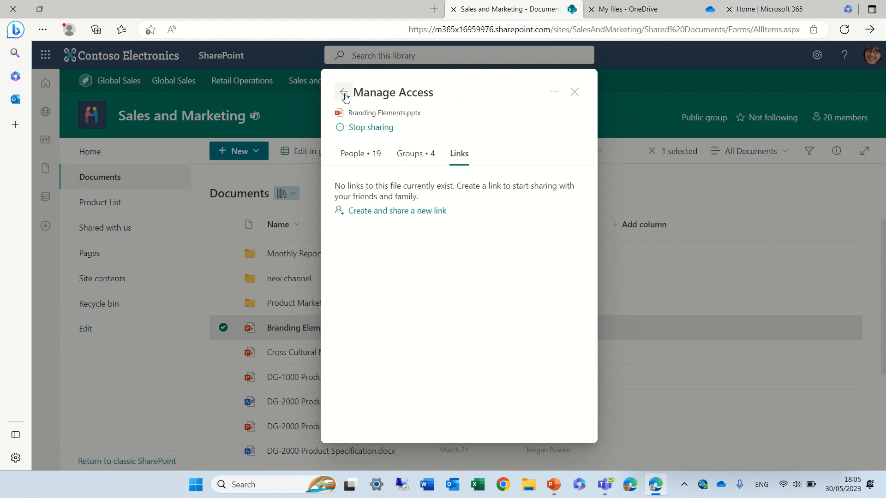
pyautogui.click(344, 93)
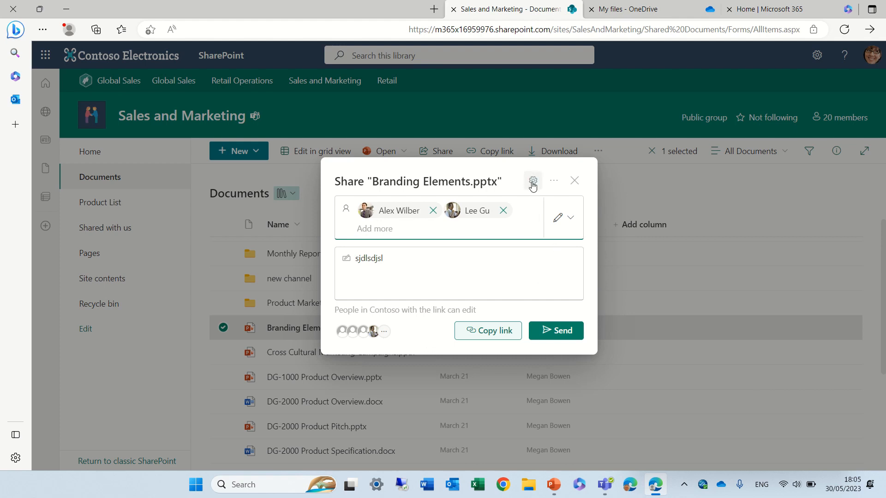
# Review link settings, leaving people-you-choose with edit, then close the share dialog unsent.
pyautogui.click(555, 330)
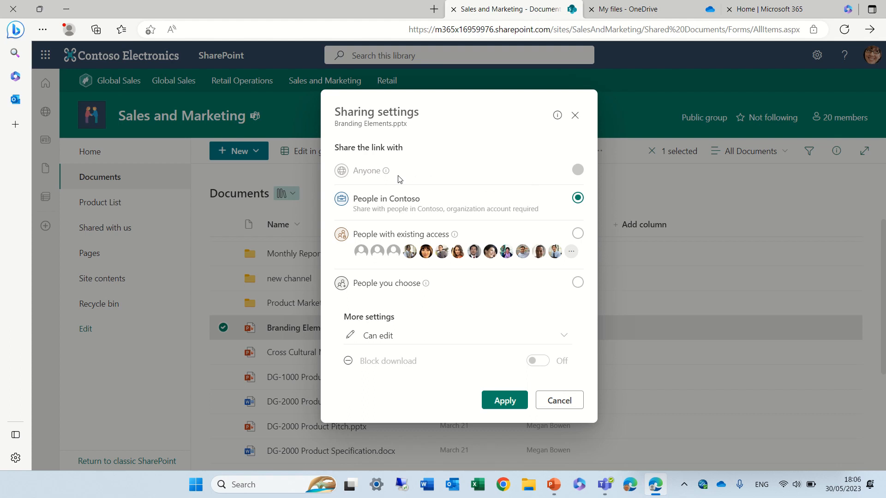
pyautogui.moveTo(380, 189)
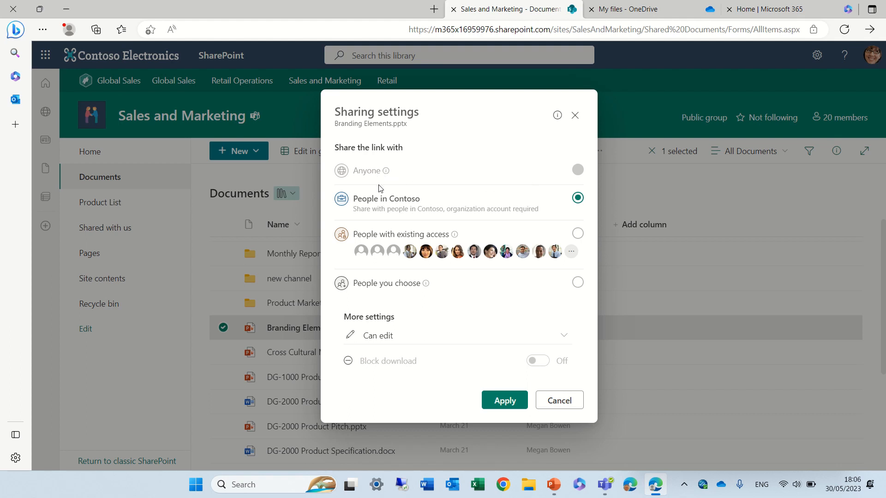
pyautogui.moveTo(463, 210)
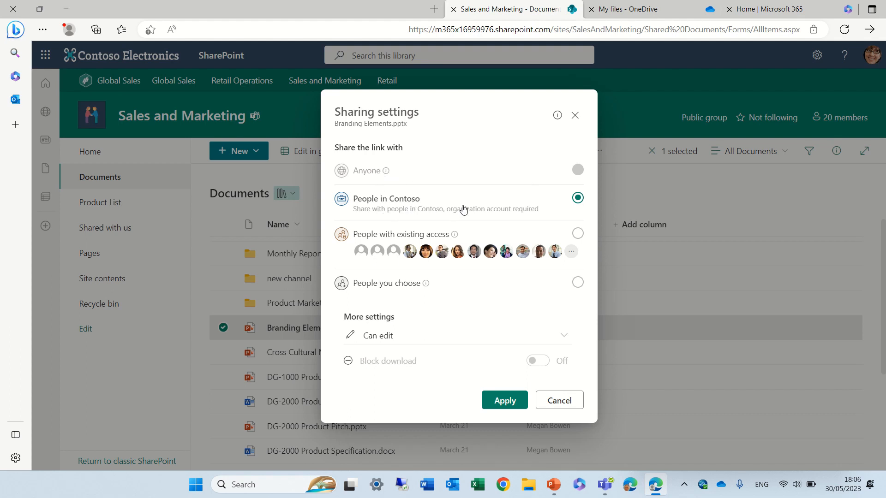
pyautogui.moveTo(391, 240)
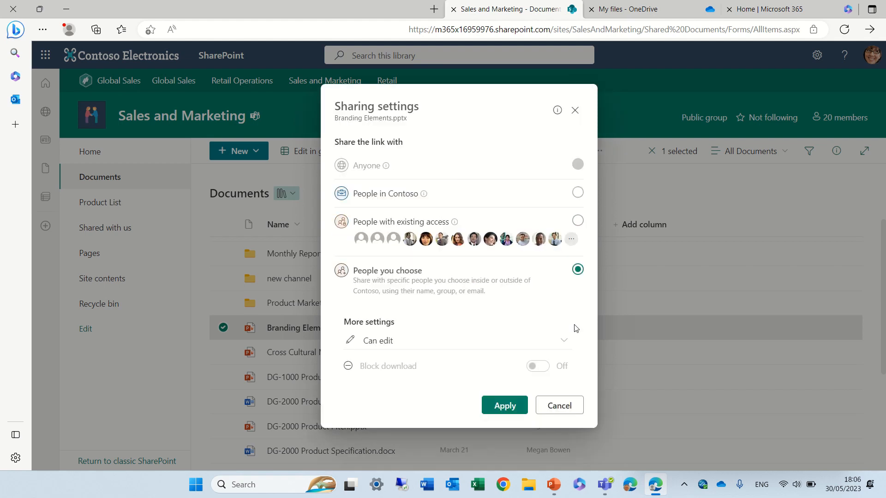
pyautogui.moveTo(454, 337)
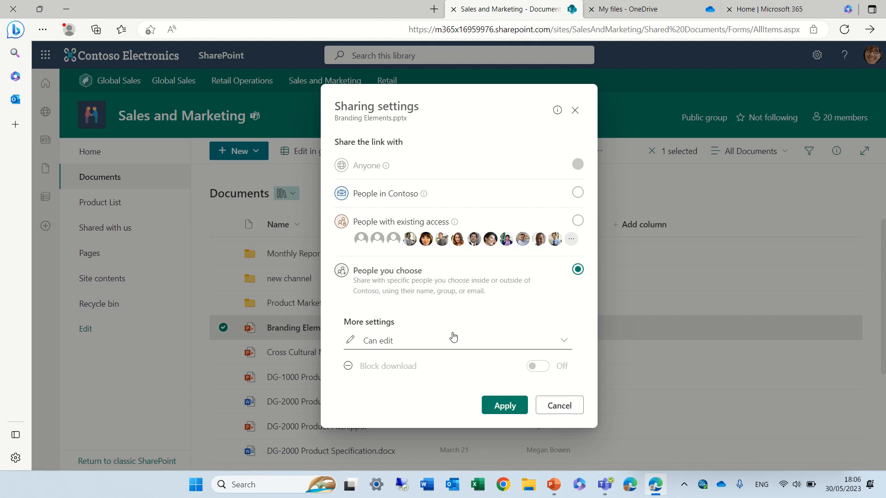
pyautogui.click(455, 340)
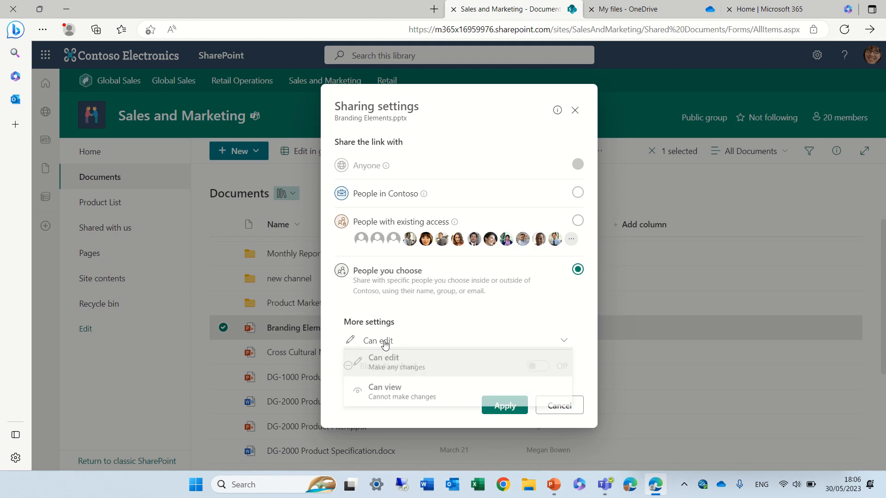
pyautogui.click(385, 389)
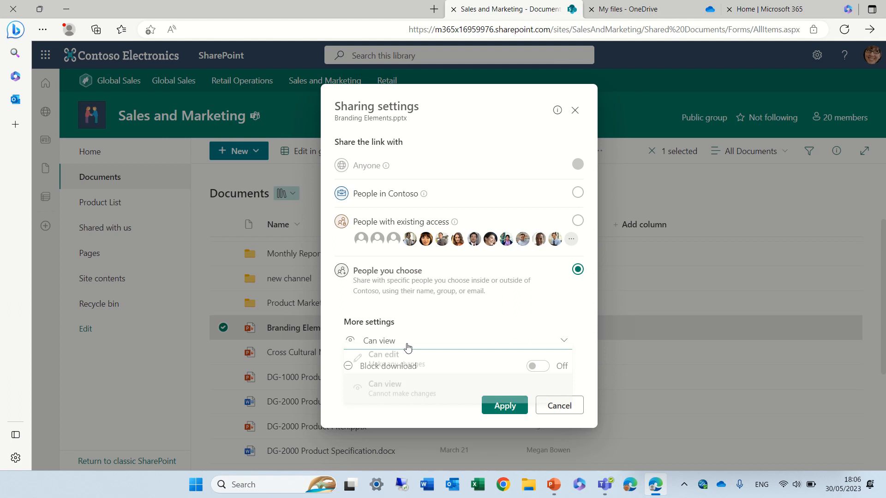
pyautogui.click(383, 358)
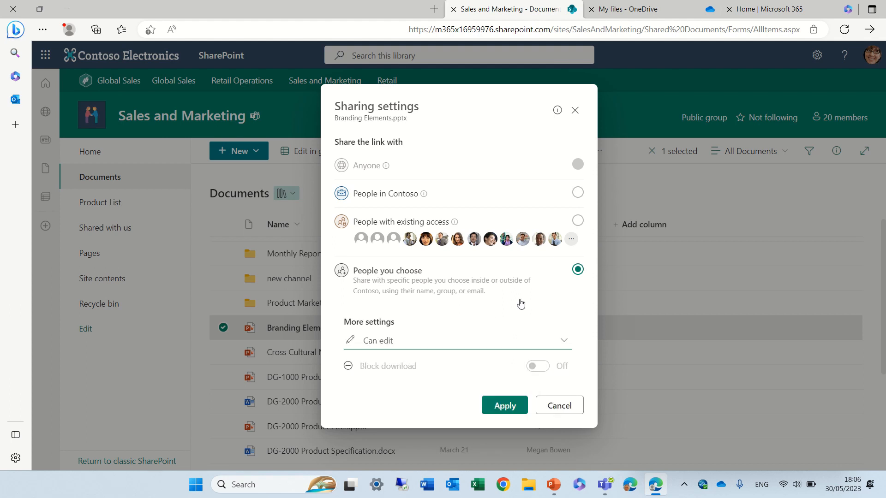
pyautogui.moveTo(449, 370)
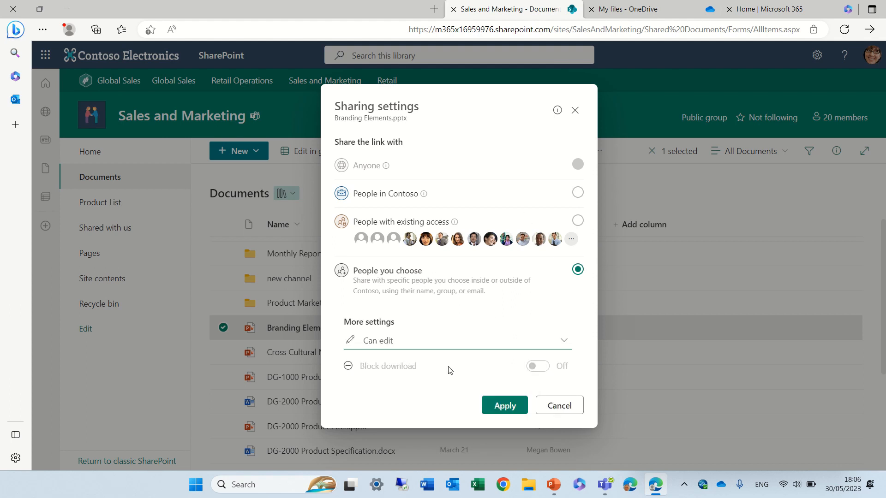
pyautogui.click(503, 405)
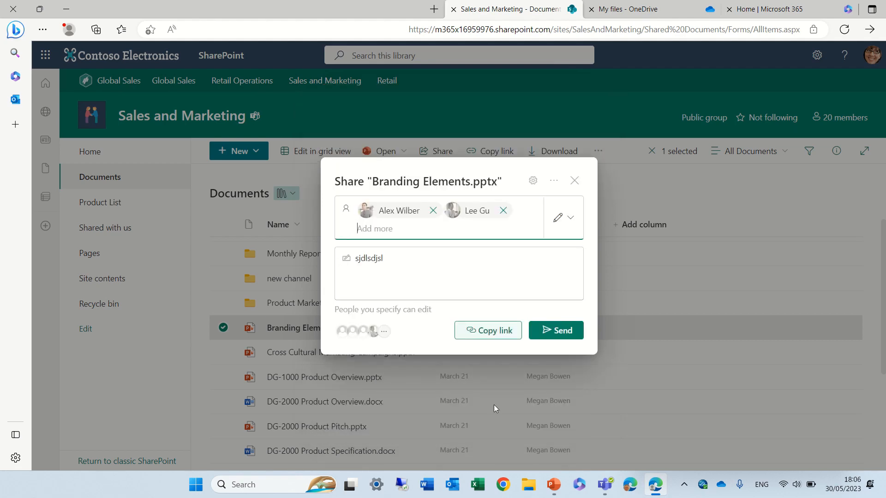
pyautogui.click(574, 180)
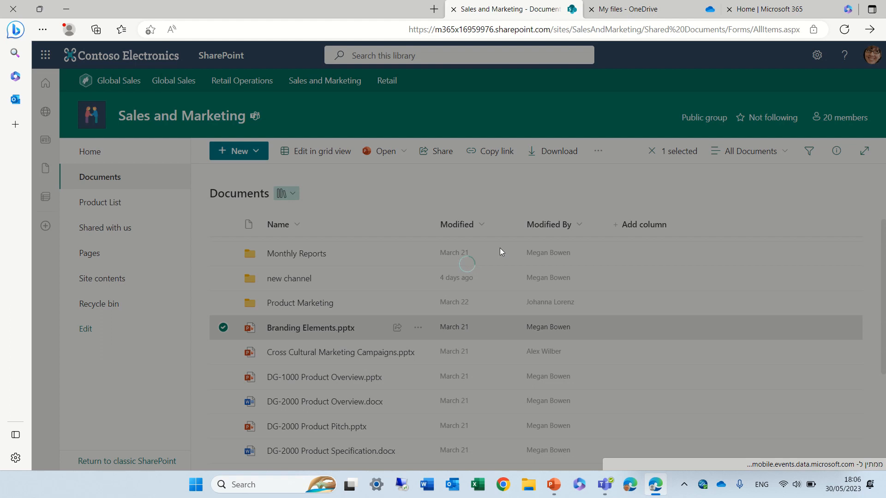
# Add Lee Gu as recipient and restrict the link to people you choose.
pyautogui.click(435, 151)
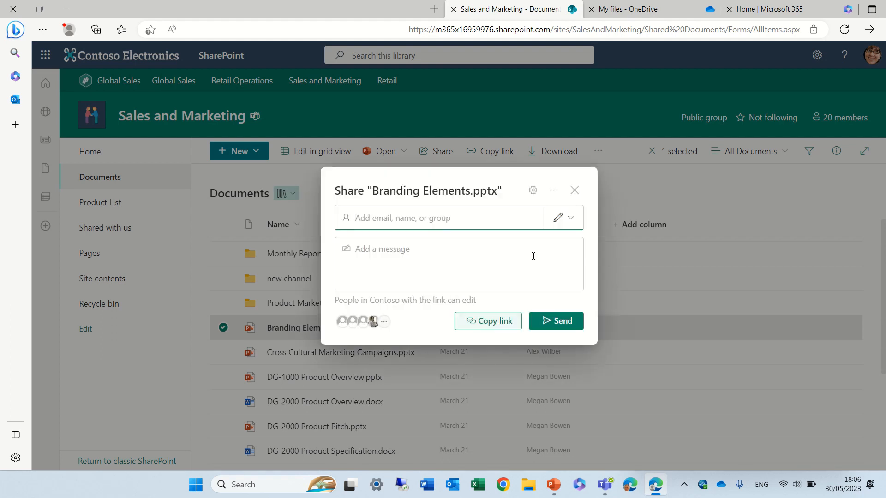
pyautogui.write('lee')
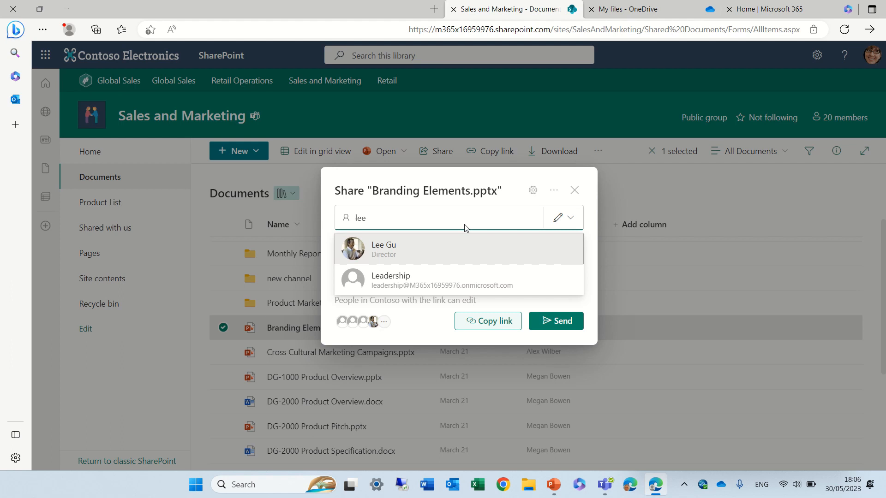
pyautogui.click(382, 249)
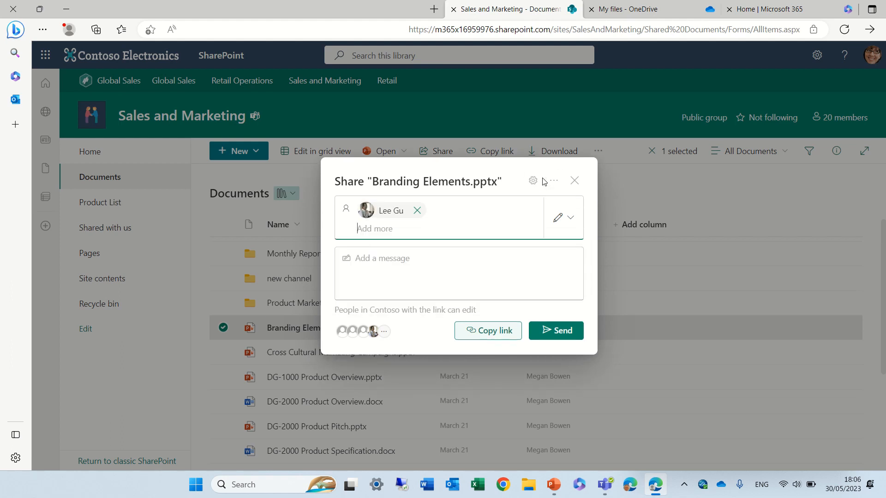
pyautogui.click(532, 181)
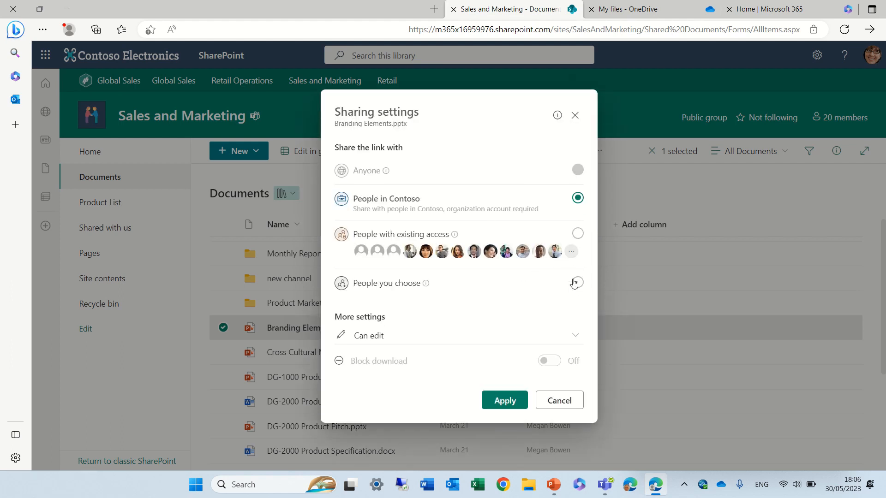
pyautogui.click(577, 283)
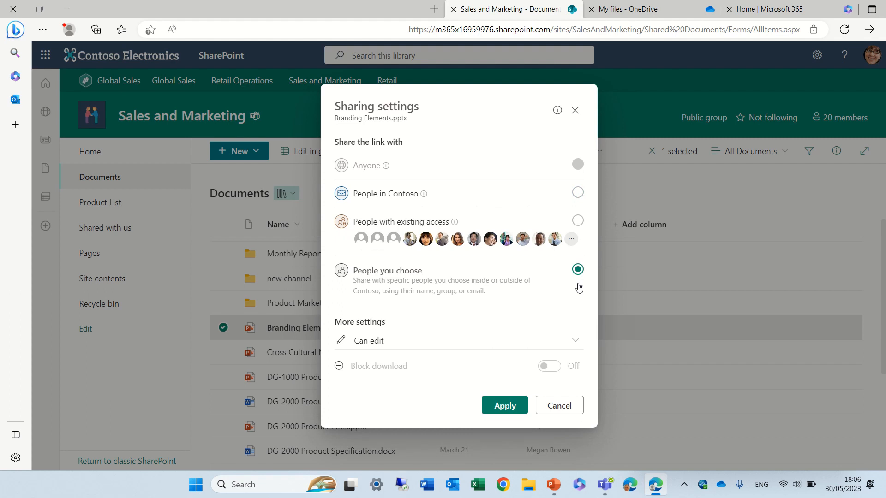
pyautogui.click(503, 405)
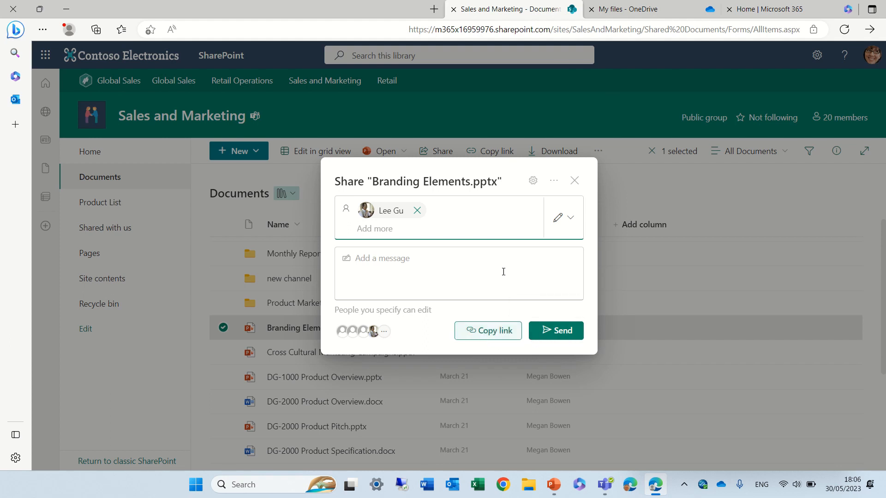
# Send Branding Elements.pptx to Lee Gu with the message 'hello' and dismiss the confirmation.
pyautogui.click(488, 288)
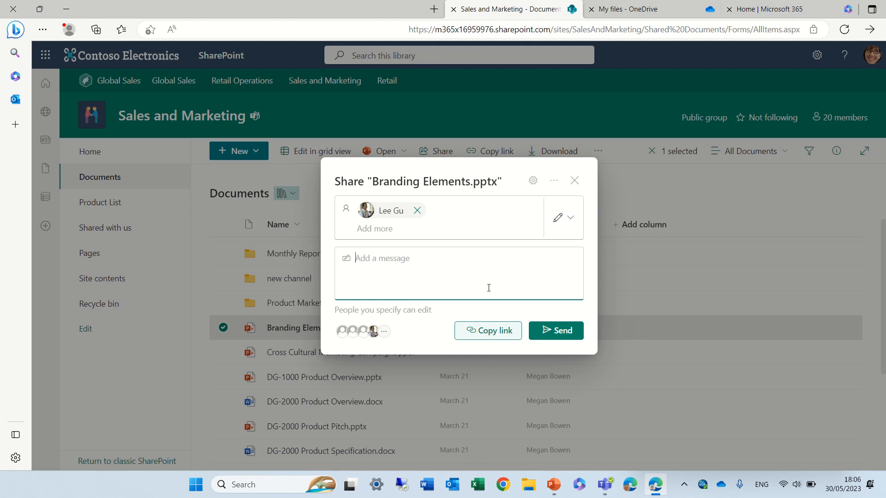
pyautogui.write('h')
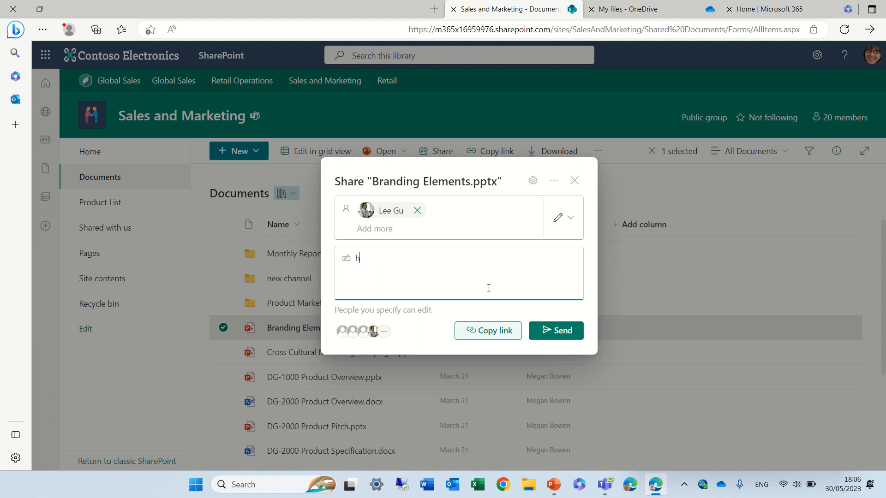
pyautogui.write('ello')
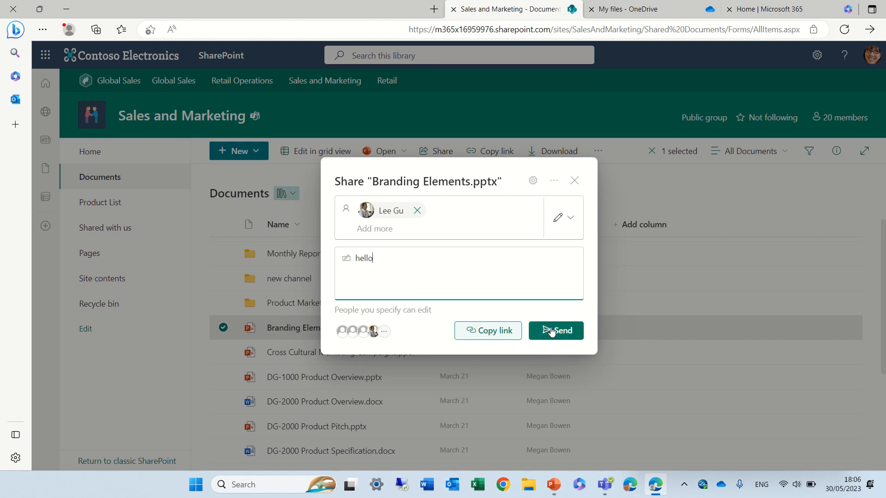
pyautogui.click(555, 330)
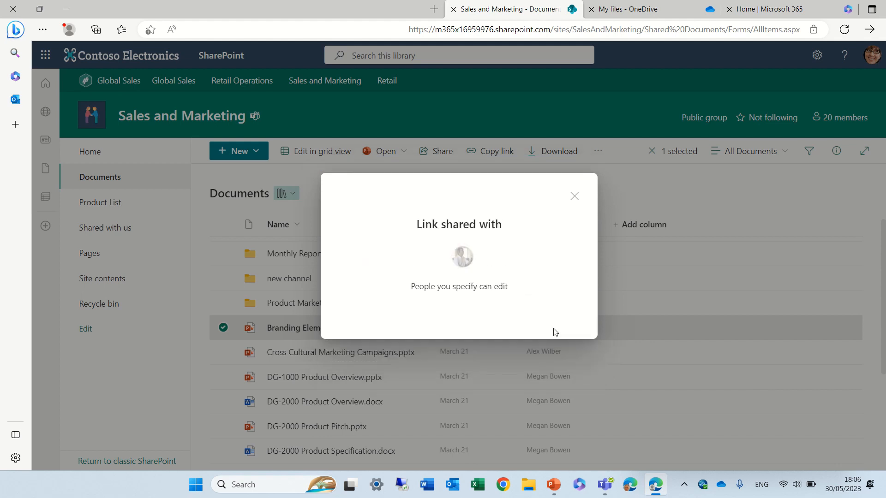
pyautogui.moveTo(574, 197)
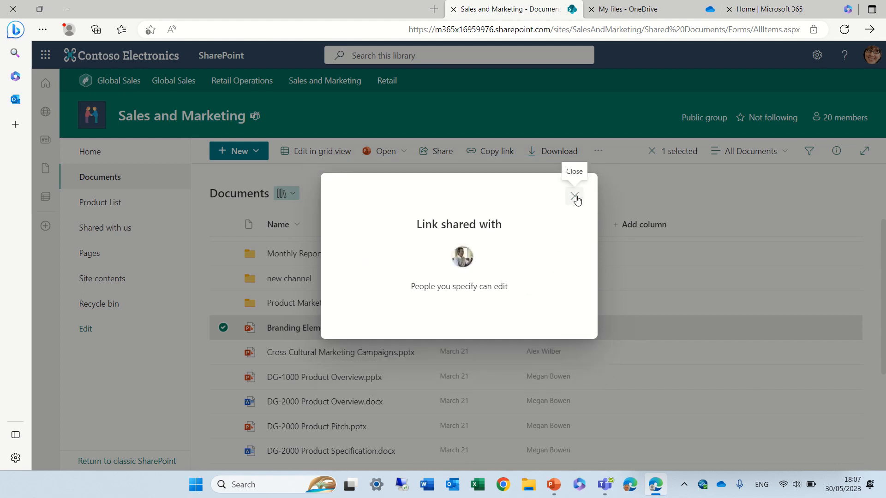
pyautogui.click(575, 198)
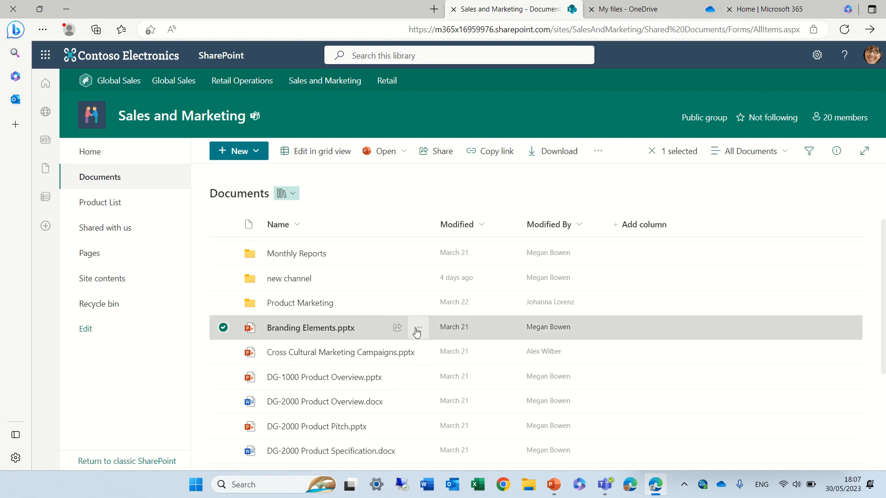
pyautogui.click(416, 333)
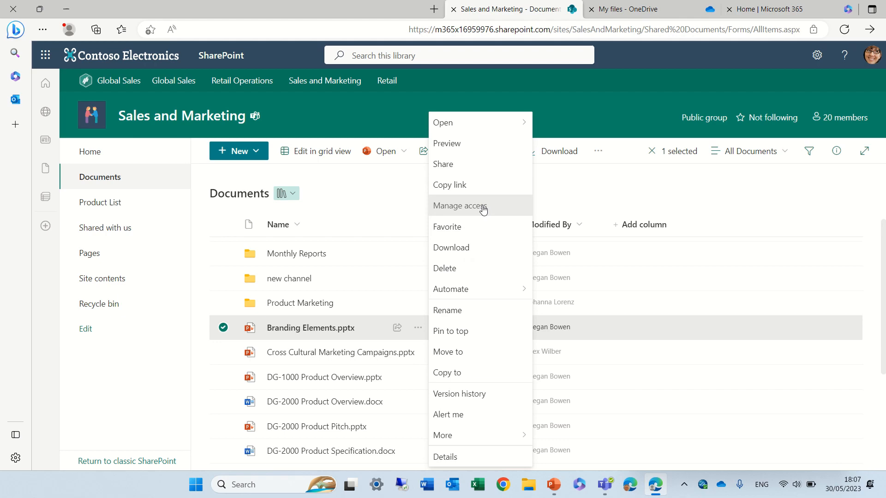
# Open Manage access for Branding Elements.pptx, check the Links tab, then return to People.
pyautogui.click(459, 205)
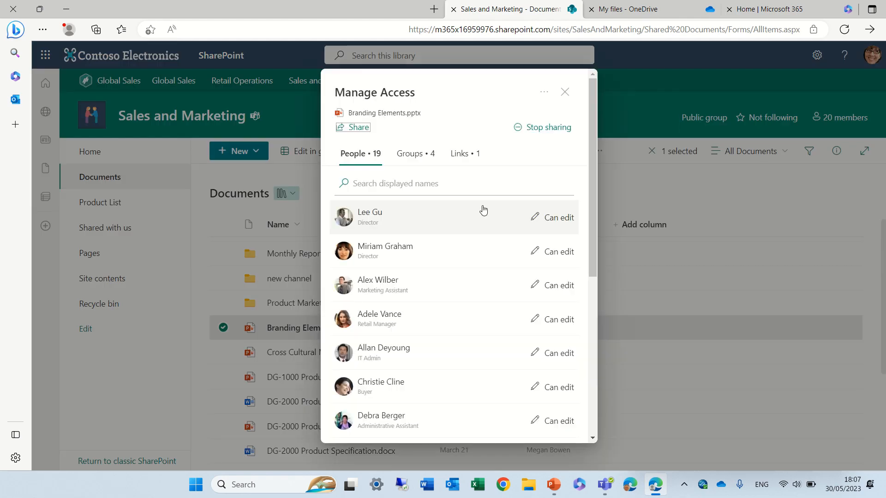
pyautogui.moveTo(584, 180)
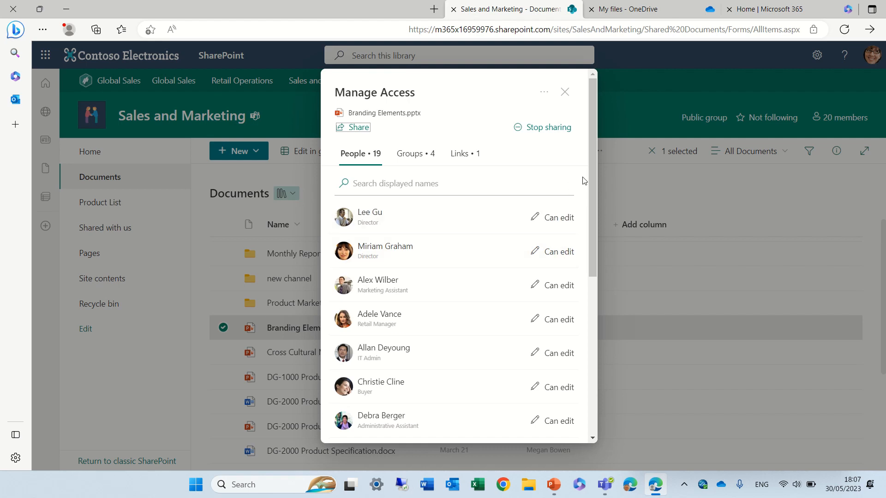
pyautogui.scroll(-3)
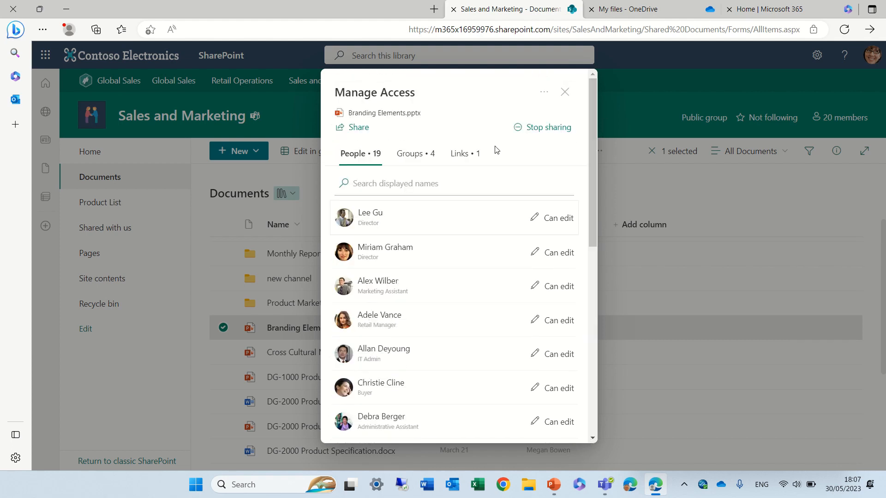
pyautogui.click(463, 153)
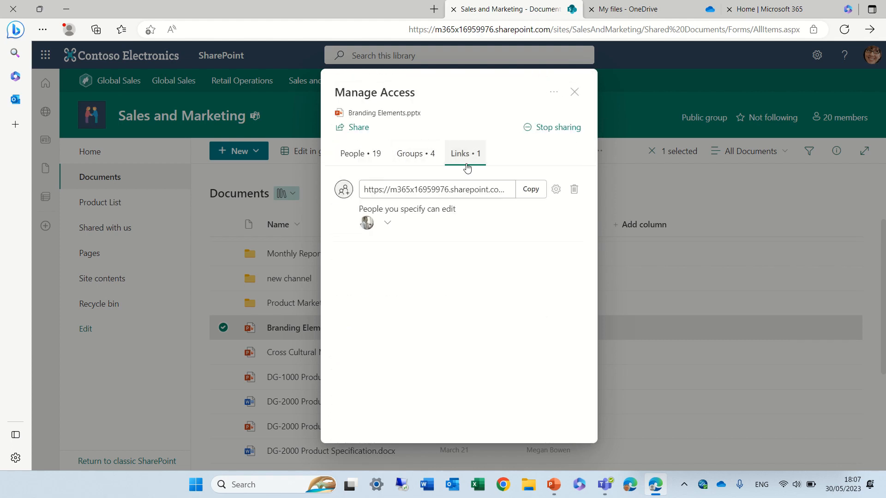
pyautogui.moveTo(366, 222)
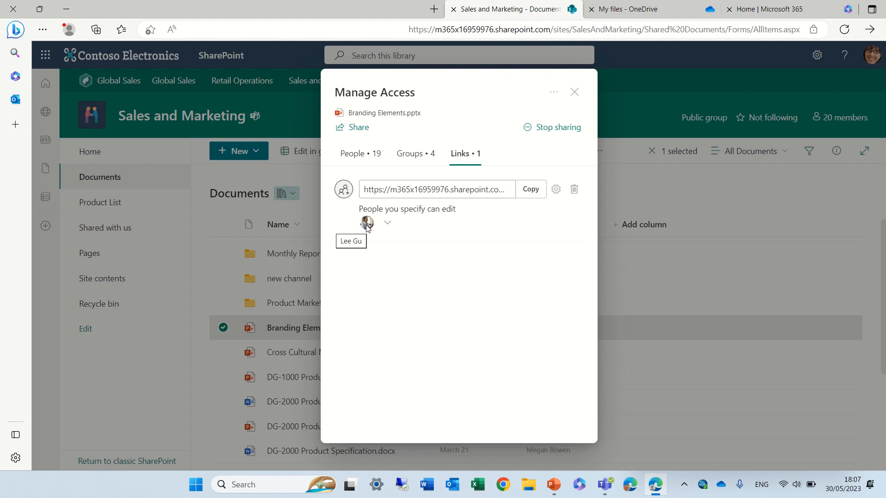
pyautogui.moveTo(539, 137)
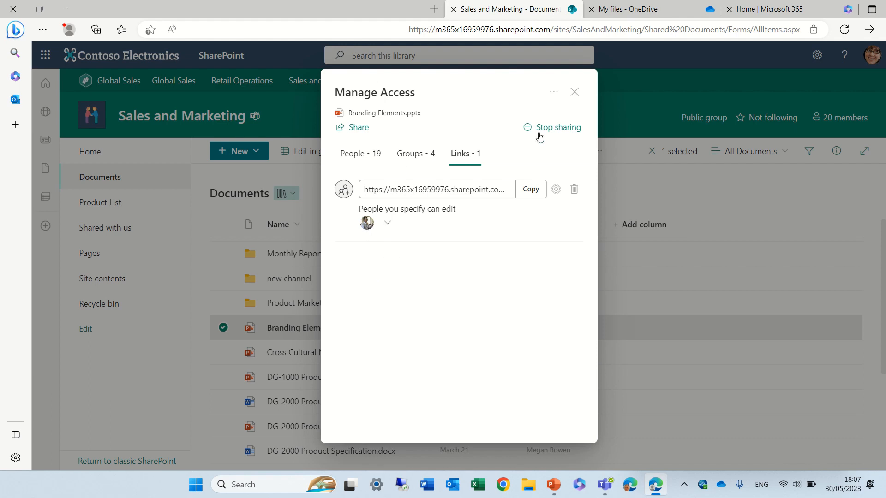
pyautogui.moveTo(372, 173)
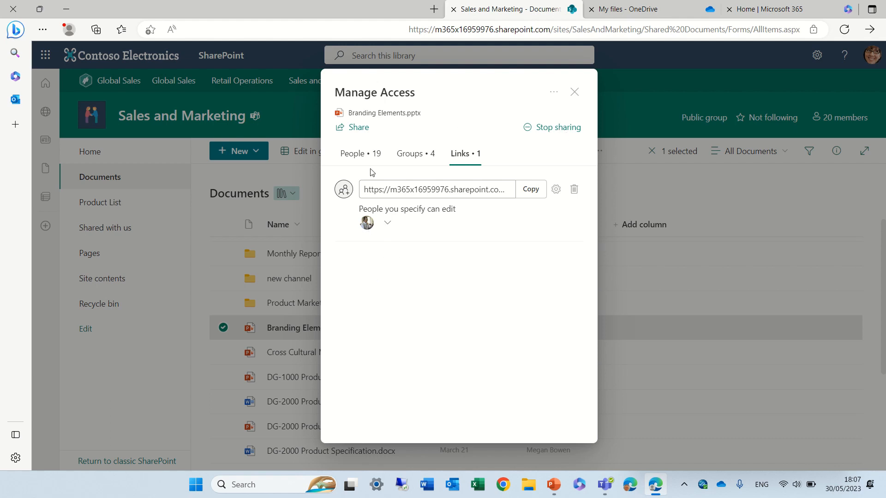
pyautogui.click(360, 153)
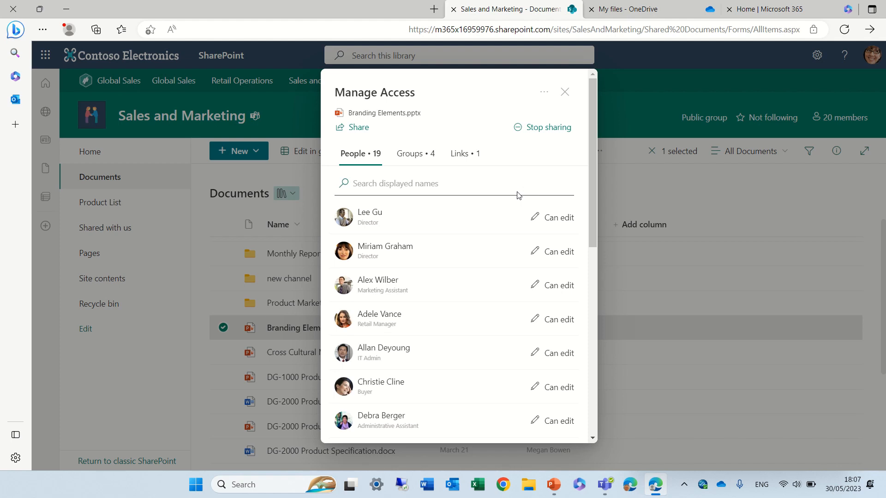
pyautogui.moveTo(531, 286)
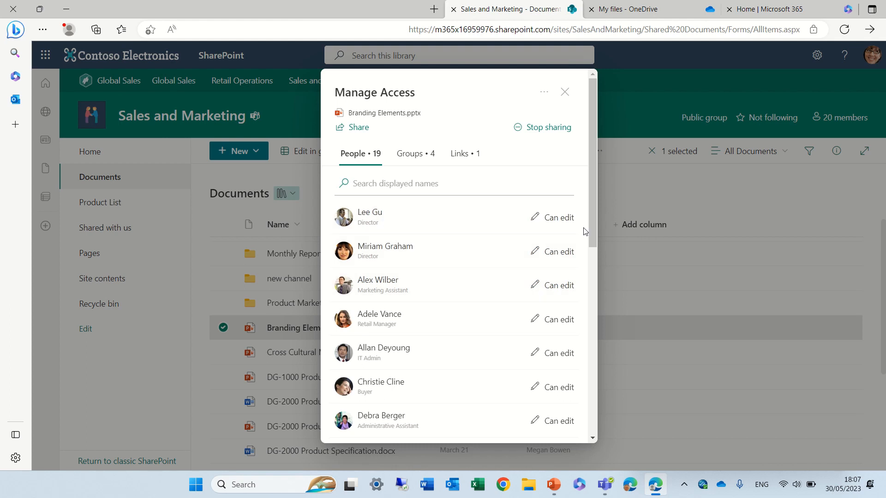
# Change IT Admin Allan Deyoung's direct access to Can view and apply it.
pyautogui.scroll(-3)
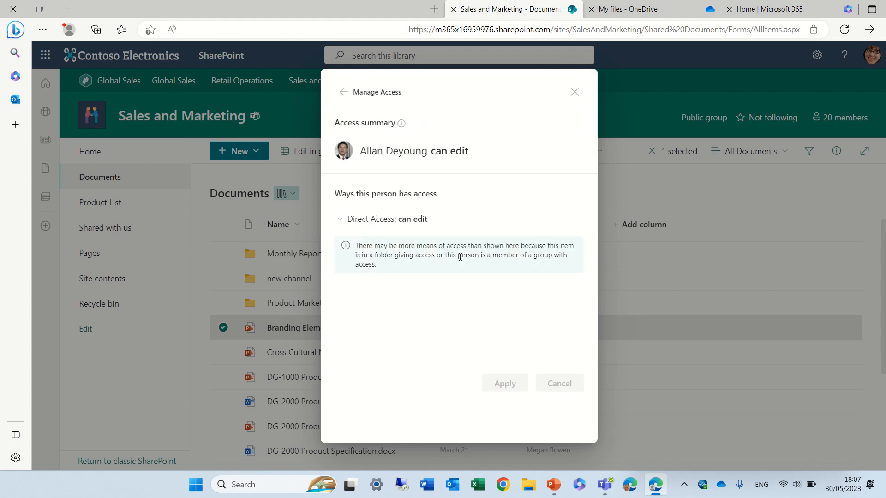
pyautogui.moveTo(400, 219)
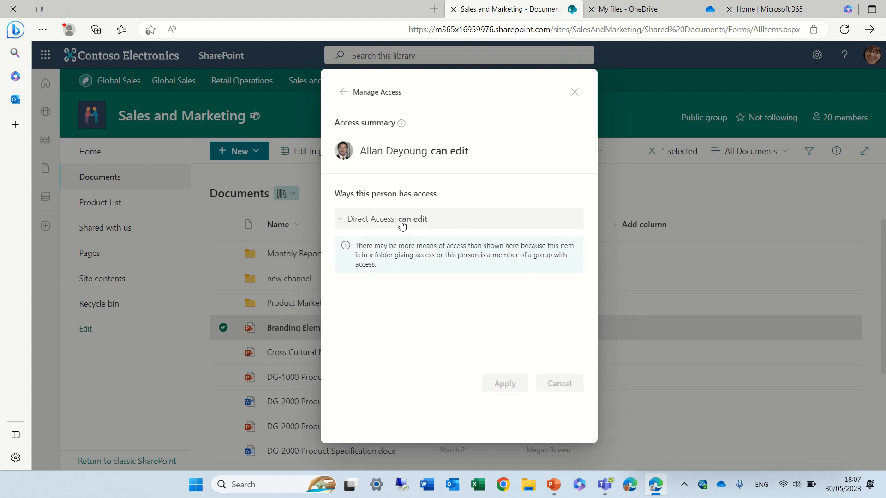
pyautogui.click(387, 218)
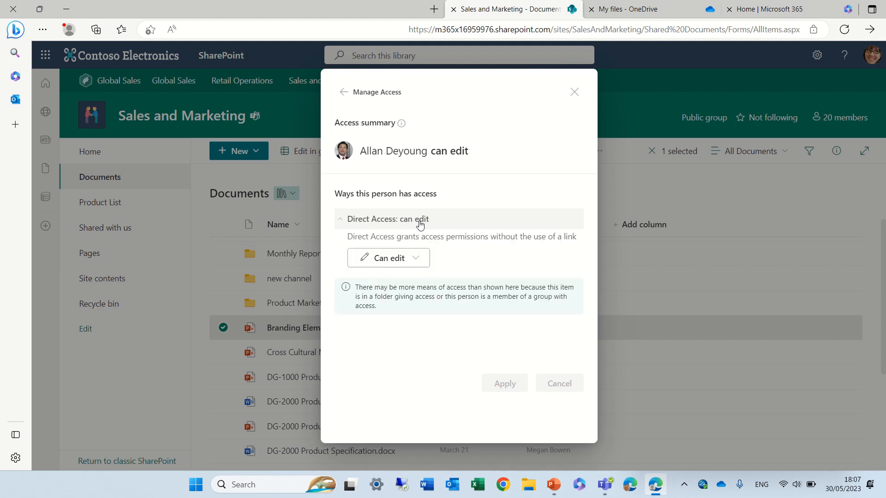
pyautogui.click(388, 257)
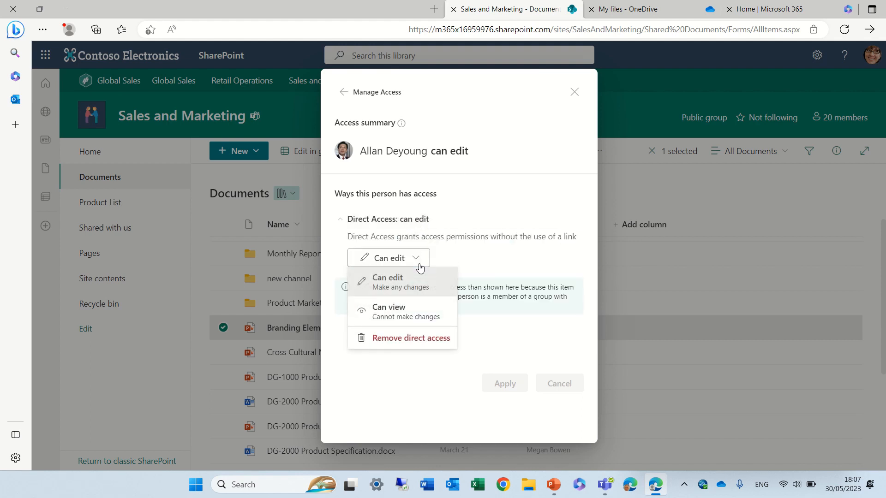
pyautogui.moveTo(412, 337)
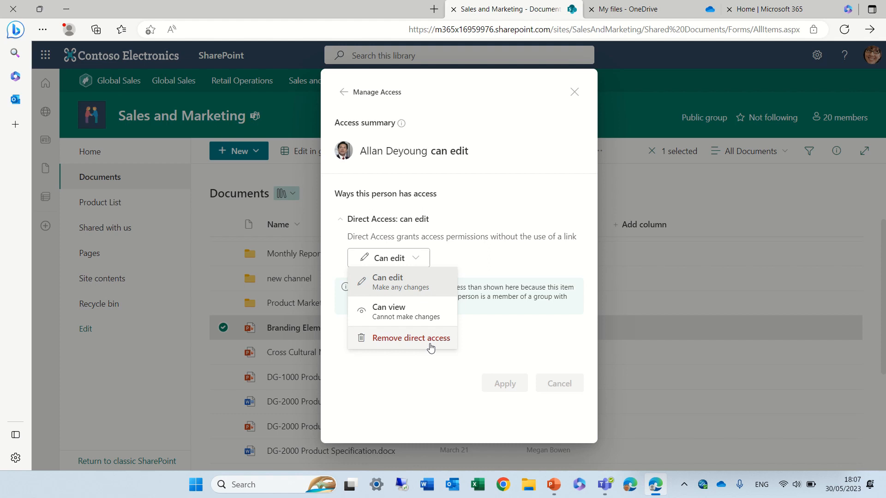
pyautogui.click(387, 310)
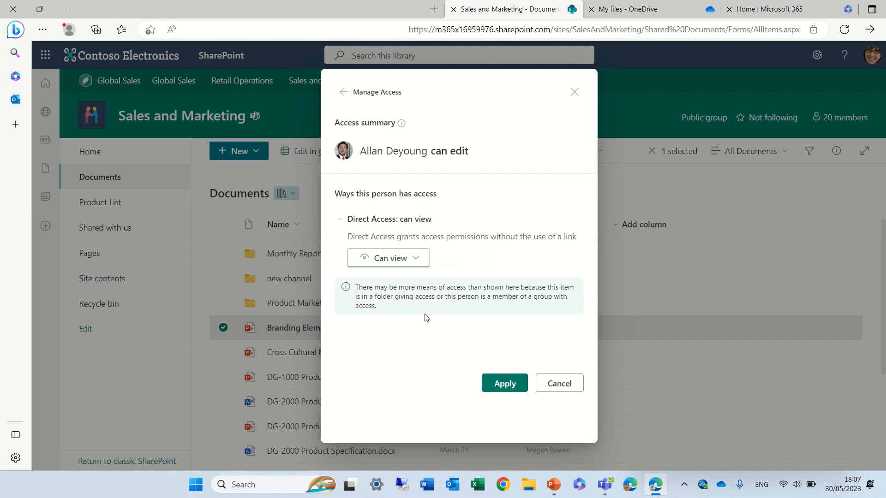
pyautogui.click(503, 383)
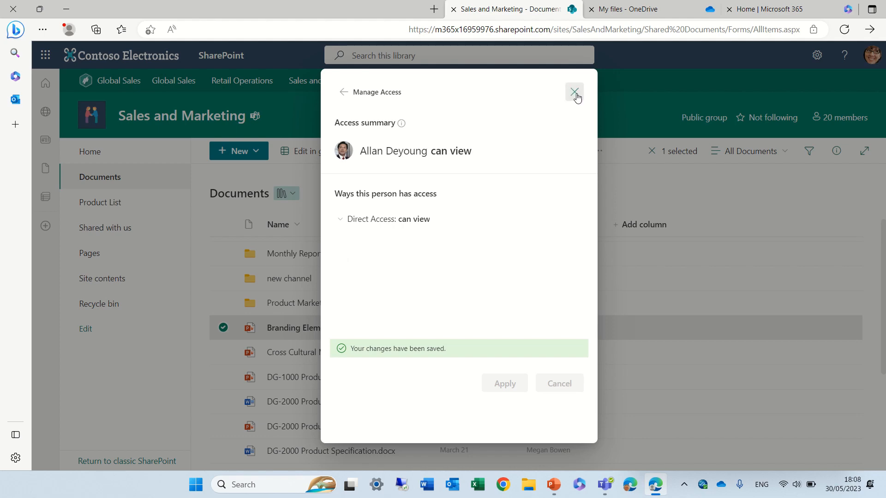
pyautogui.click(574, 91)
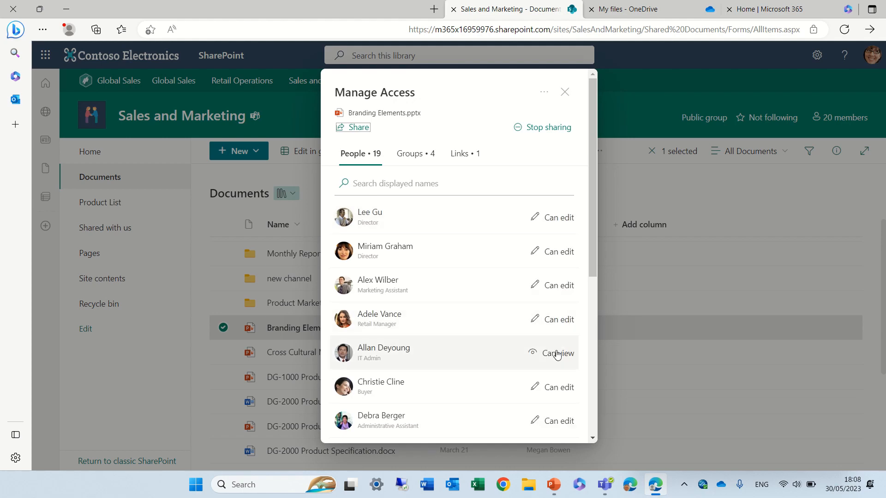
pyautogui.scroll(-3)
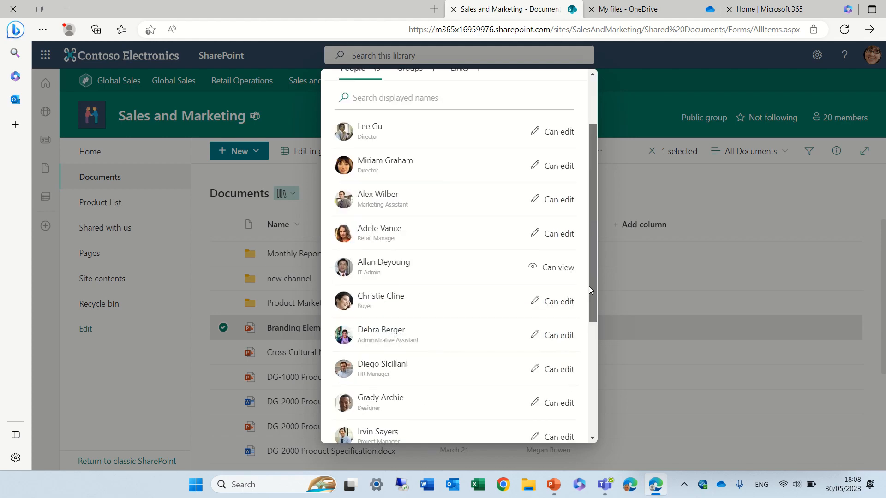
pyautogui.scroll(-3)
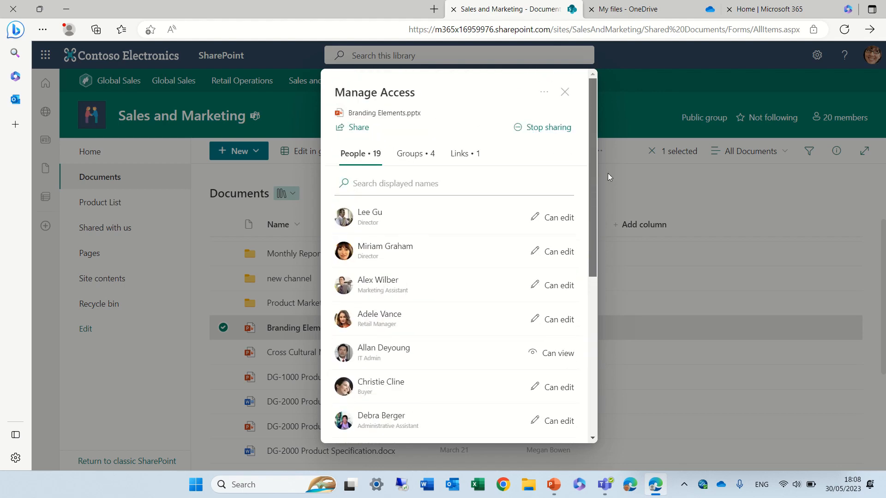
# Stop sharing Branding Elements.pptx and confirm the removal.
pyautogui.click(546, 127)
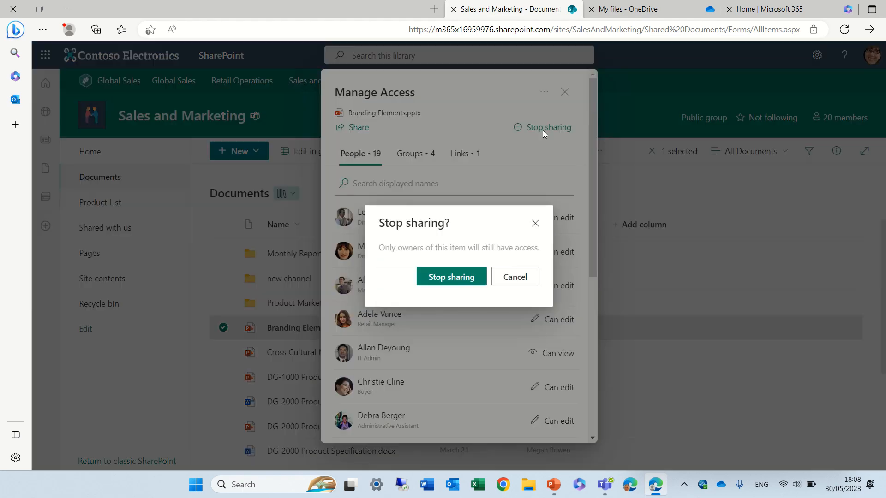
pyautogui.click(513, 276)
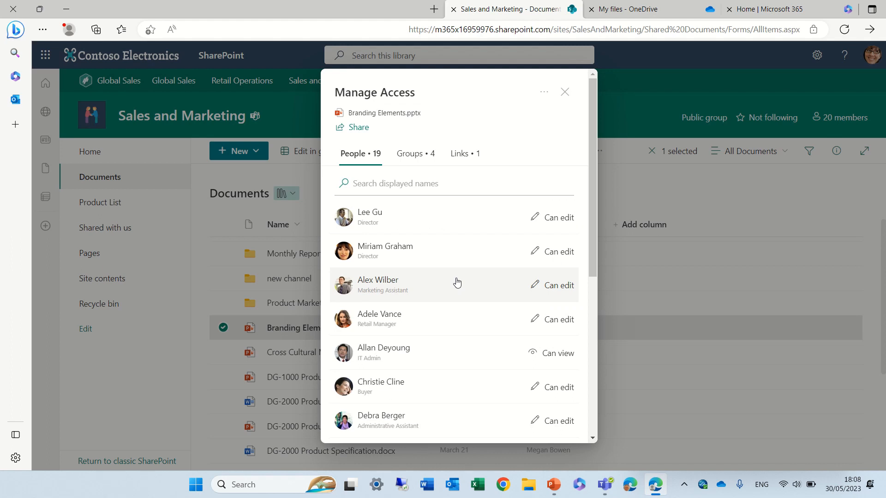
pyautogui.scroll(-3)
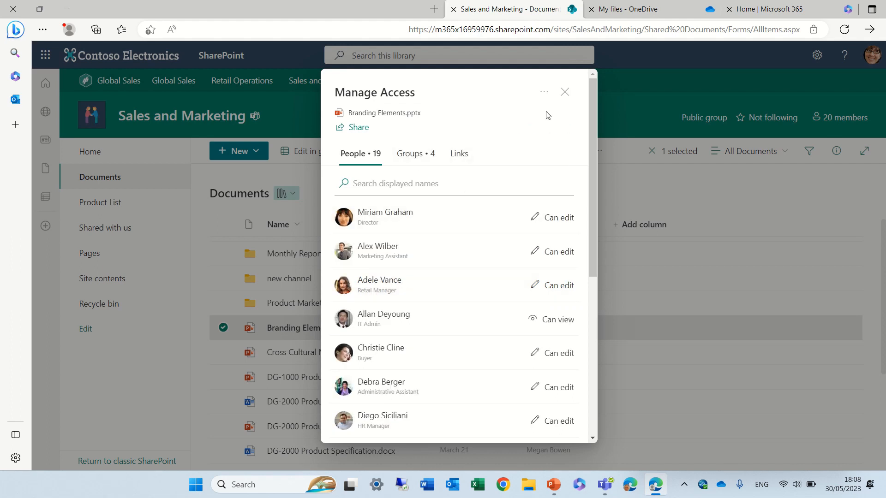
pyautogui.click(563, 92)
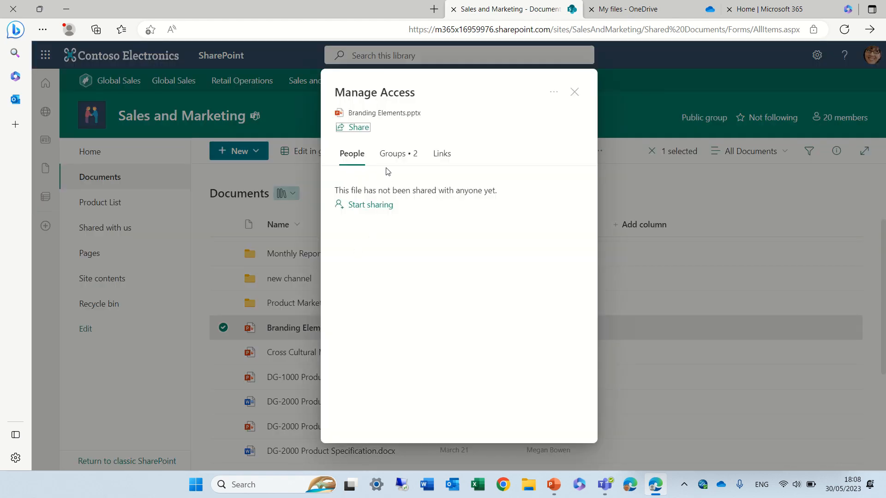
# Check the Groups and People tabs to confirm only the Owners groups remain.
pyautogui.click(397, 153)
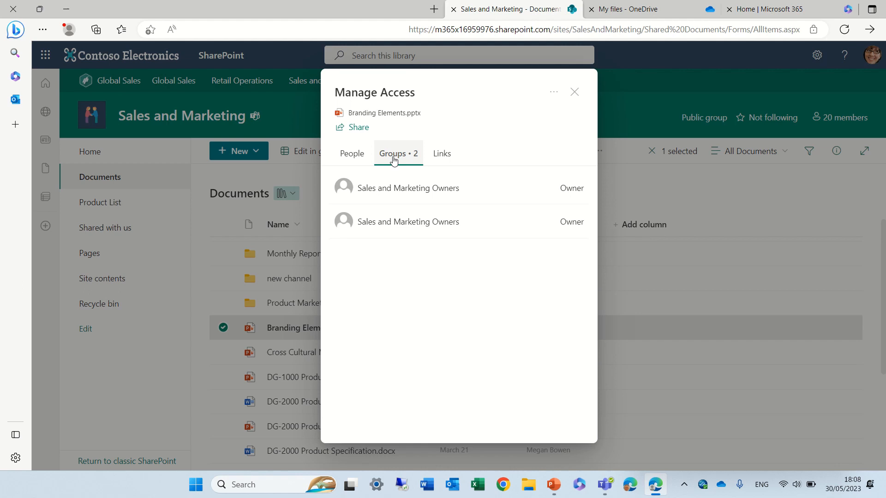
pyautogui.click(352, 153)
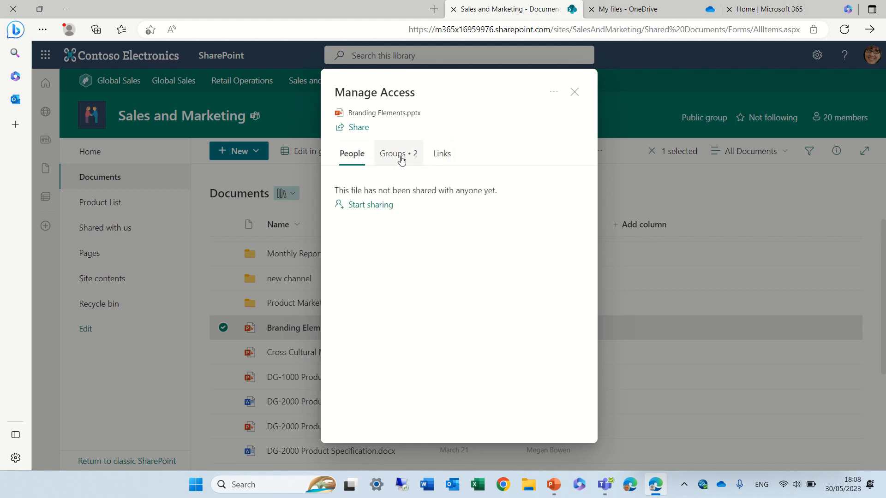
pyautogui.click(398, 153)
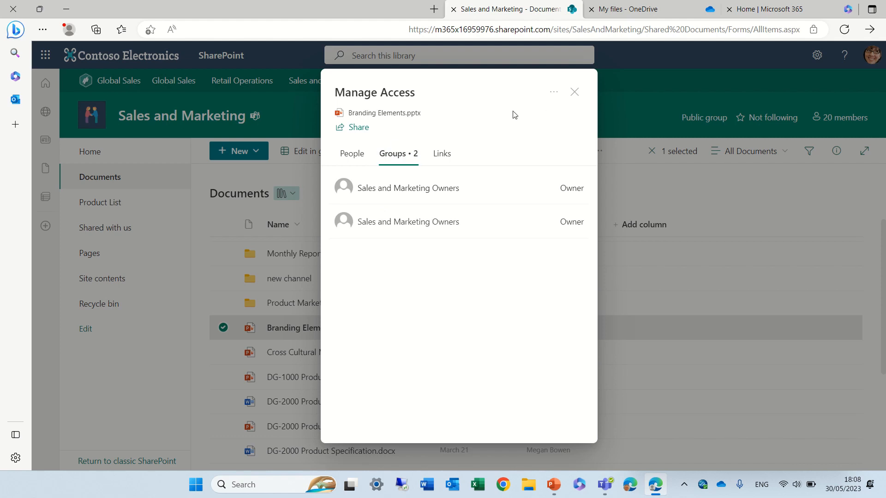
# Share Branding Elements.pptx with Lee Gu and Alex Wilber as Can view.
pyautogui.click(352, 127)
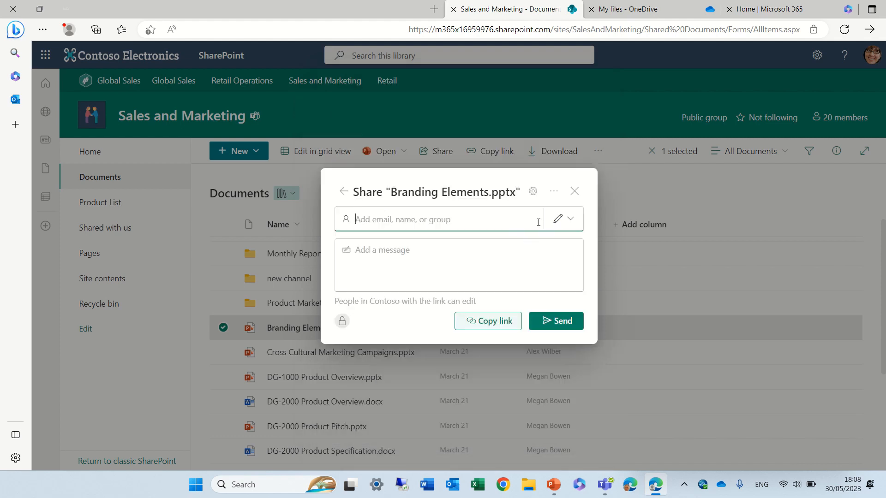
pyautogui.write('lee')
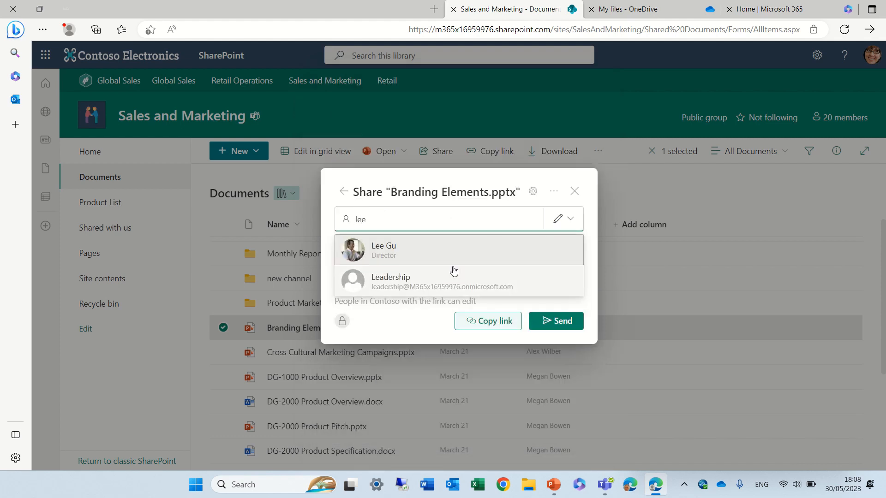
pyautogui.write('alex')
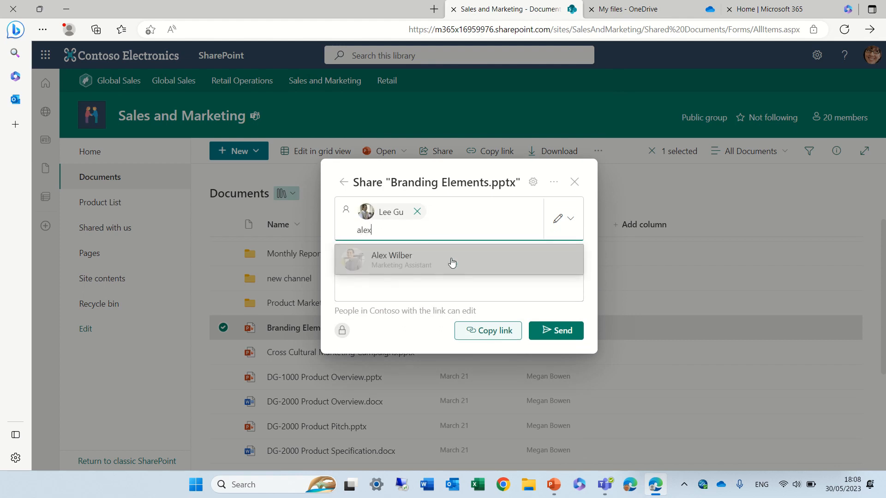
pyautogui.click(451, 259)
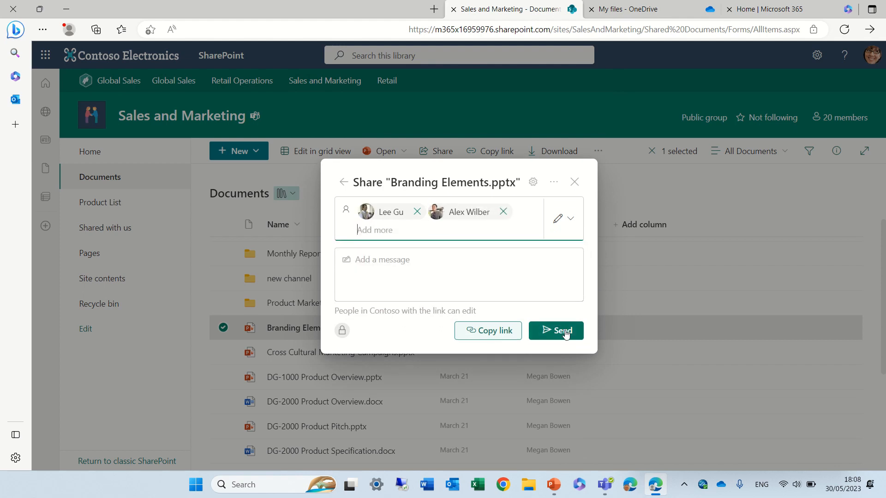
pyautogui.click(563, 219)
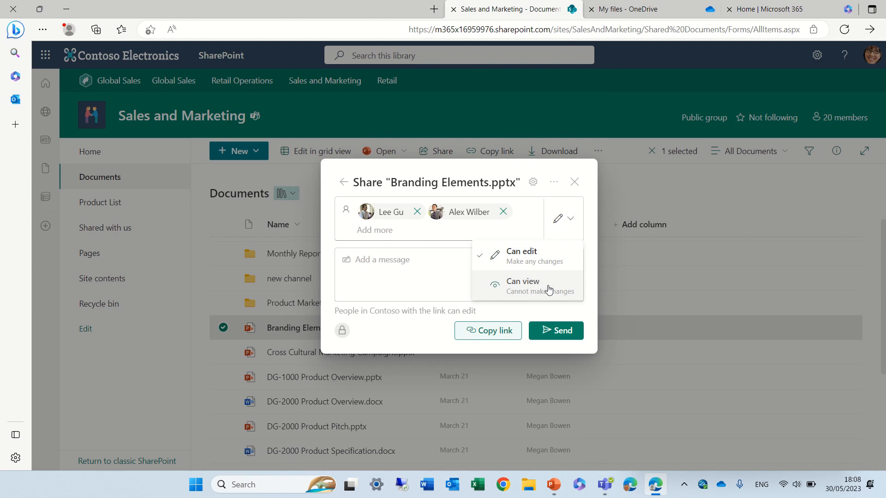
pyautogui.click(522, 286)
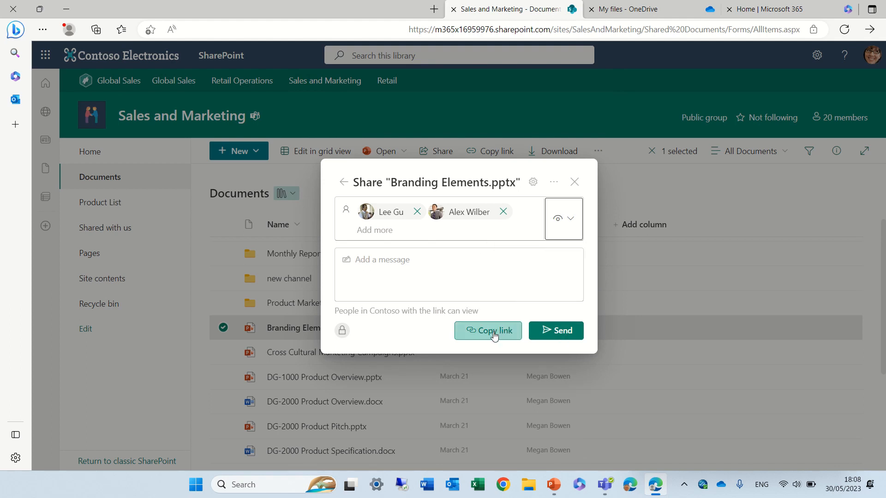
pyautogui.click(555, 330)
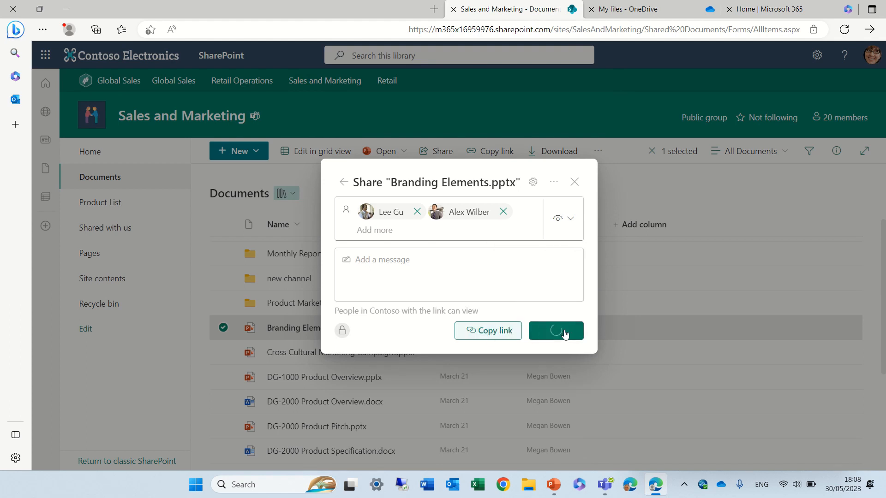
# Review the Groups and People tabs in Manage access.
pyautogui.click(554, 330)
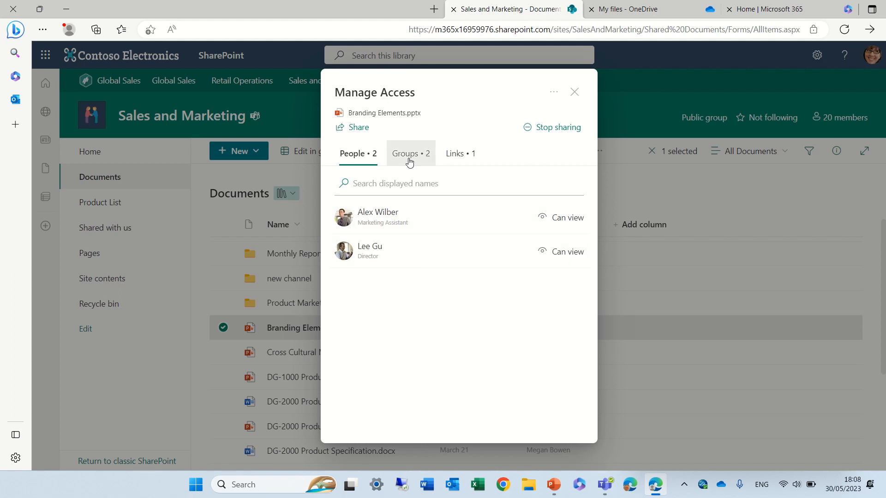
pyautogui.click(410, 153)
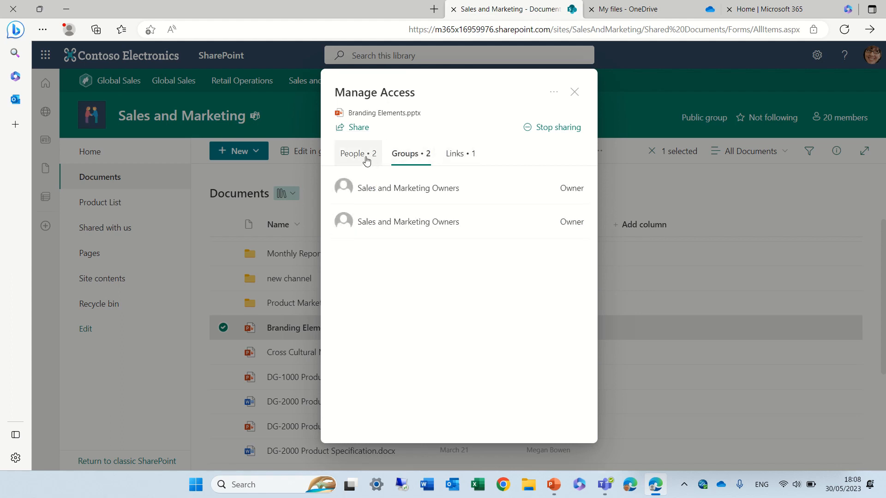
pyautogui.click(357, 153)
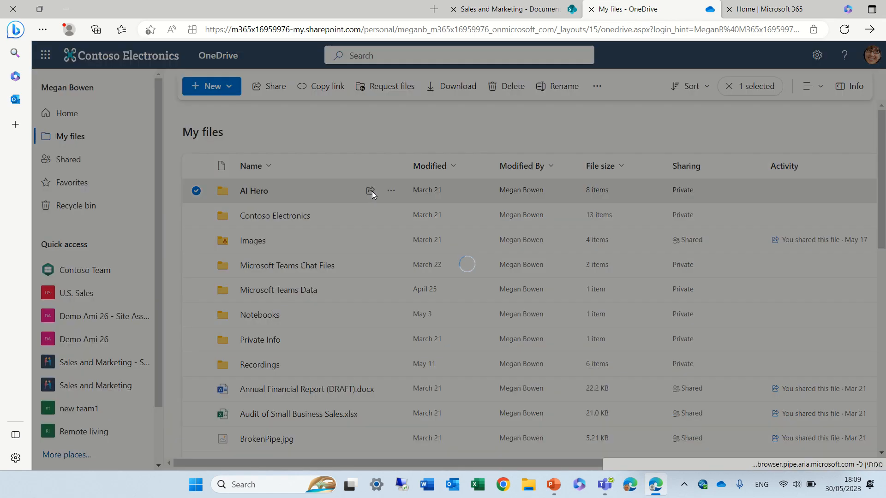
# Open sharing for the AI Hero folder, view link settings unchanged, and reopen sharing.
pyautogui.click(370, 191)
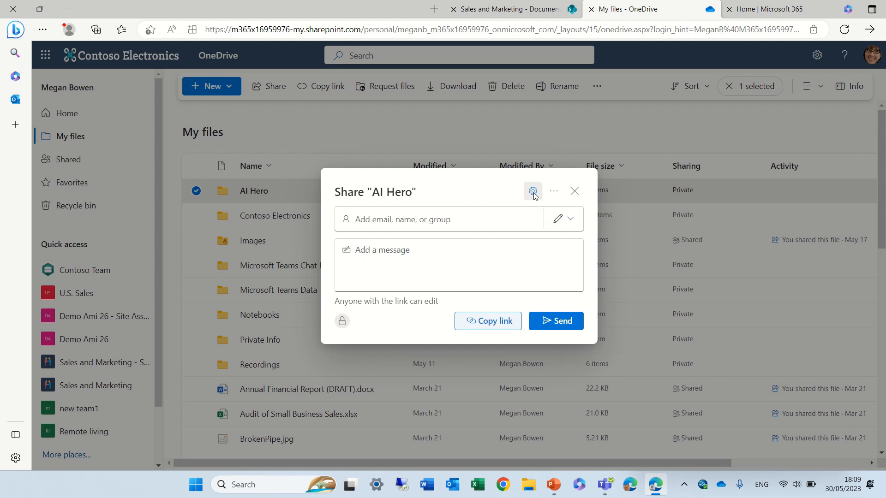
pyautogui.click(532, 190)
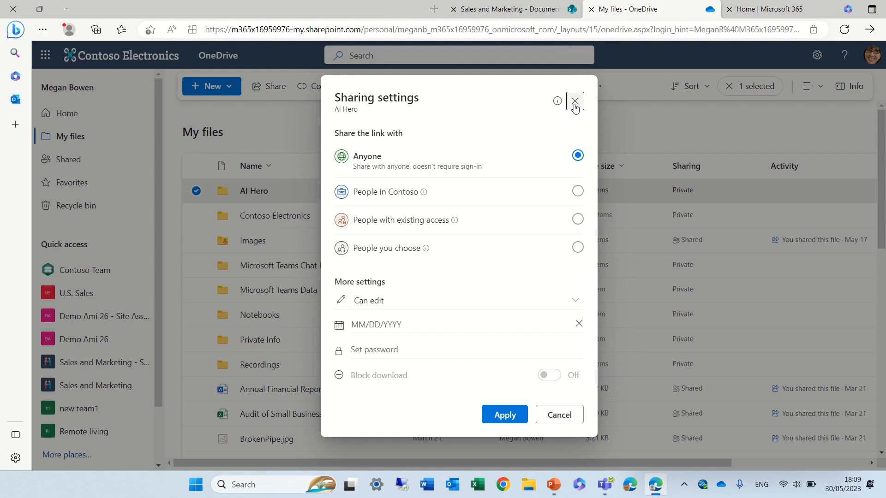
pyautogui.click(574, 103)
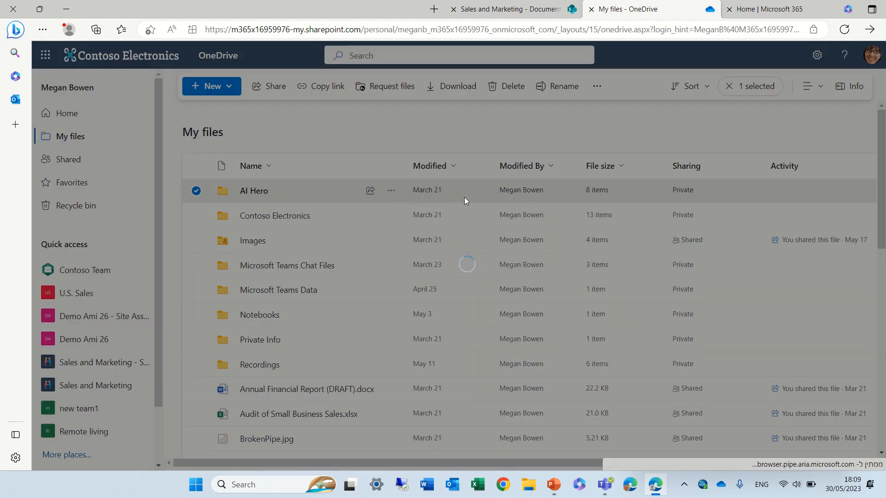
pyautogui.click(270, 86)
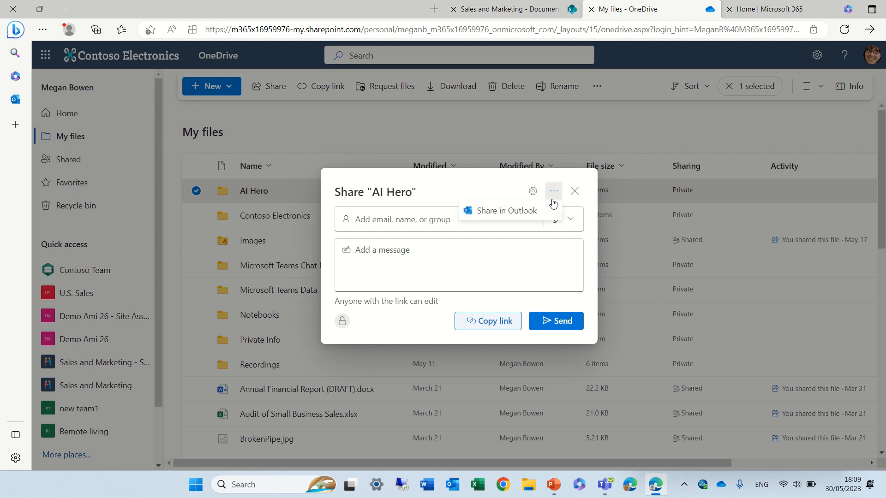
pyautogui.moveTo(523, 219)
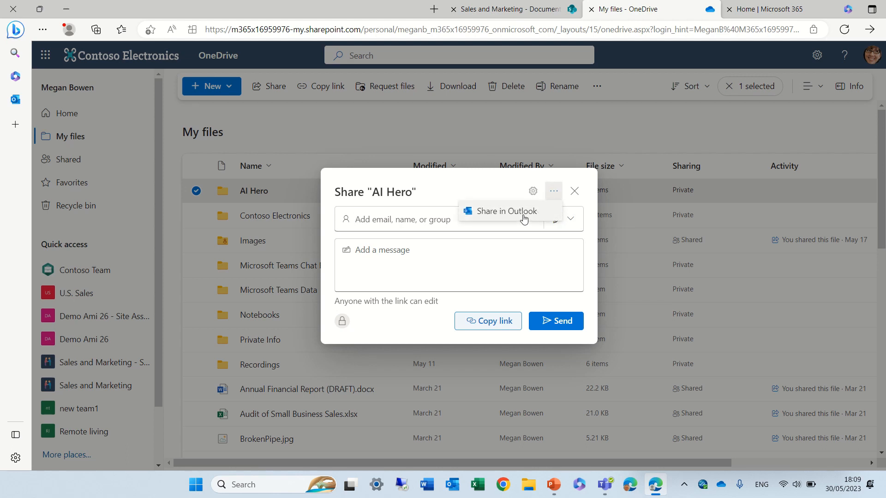